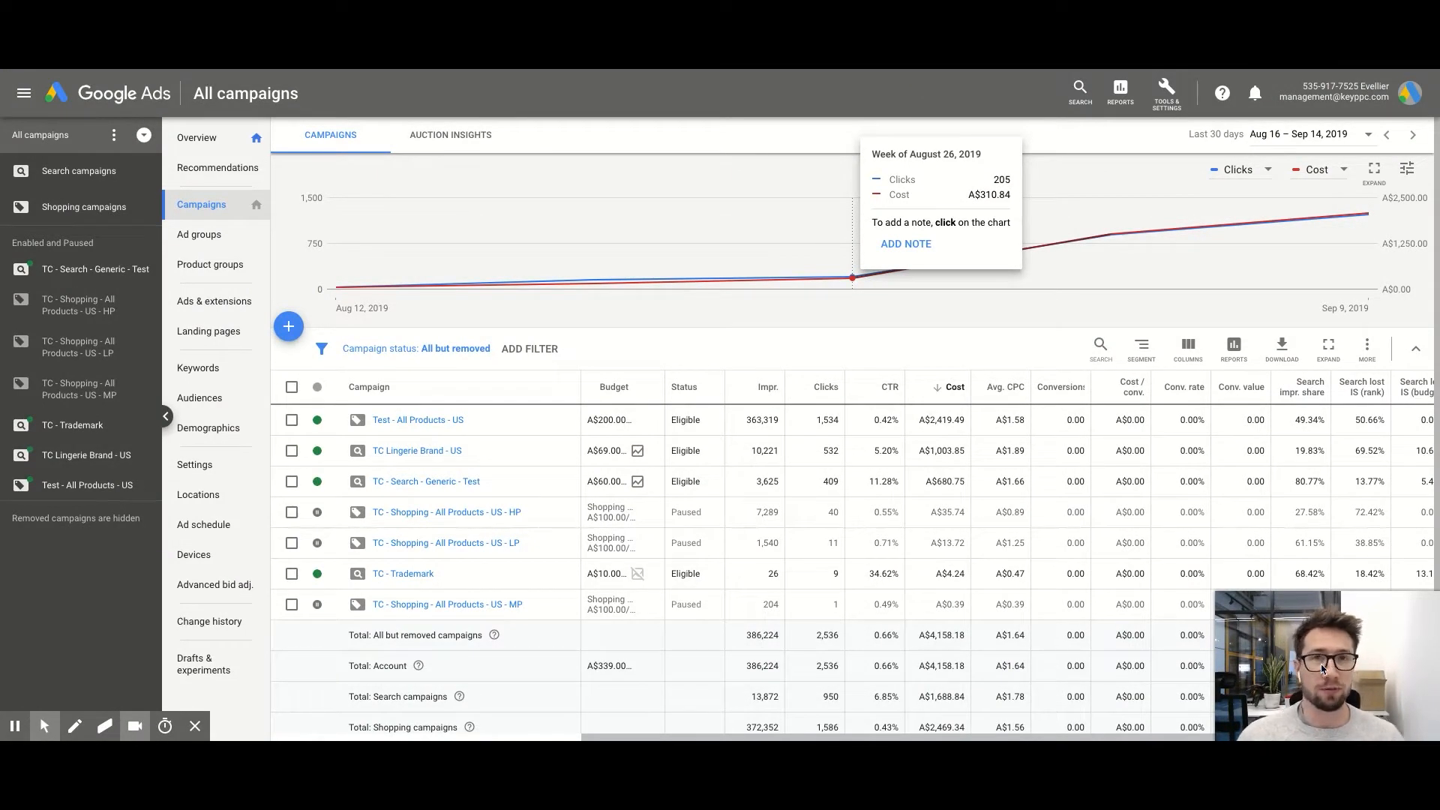
# - Review the account's conversion actions from the Tools menu
pyautogui.click(805, 332)
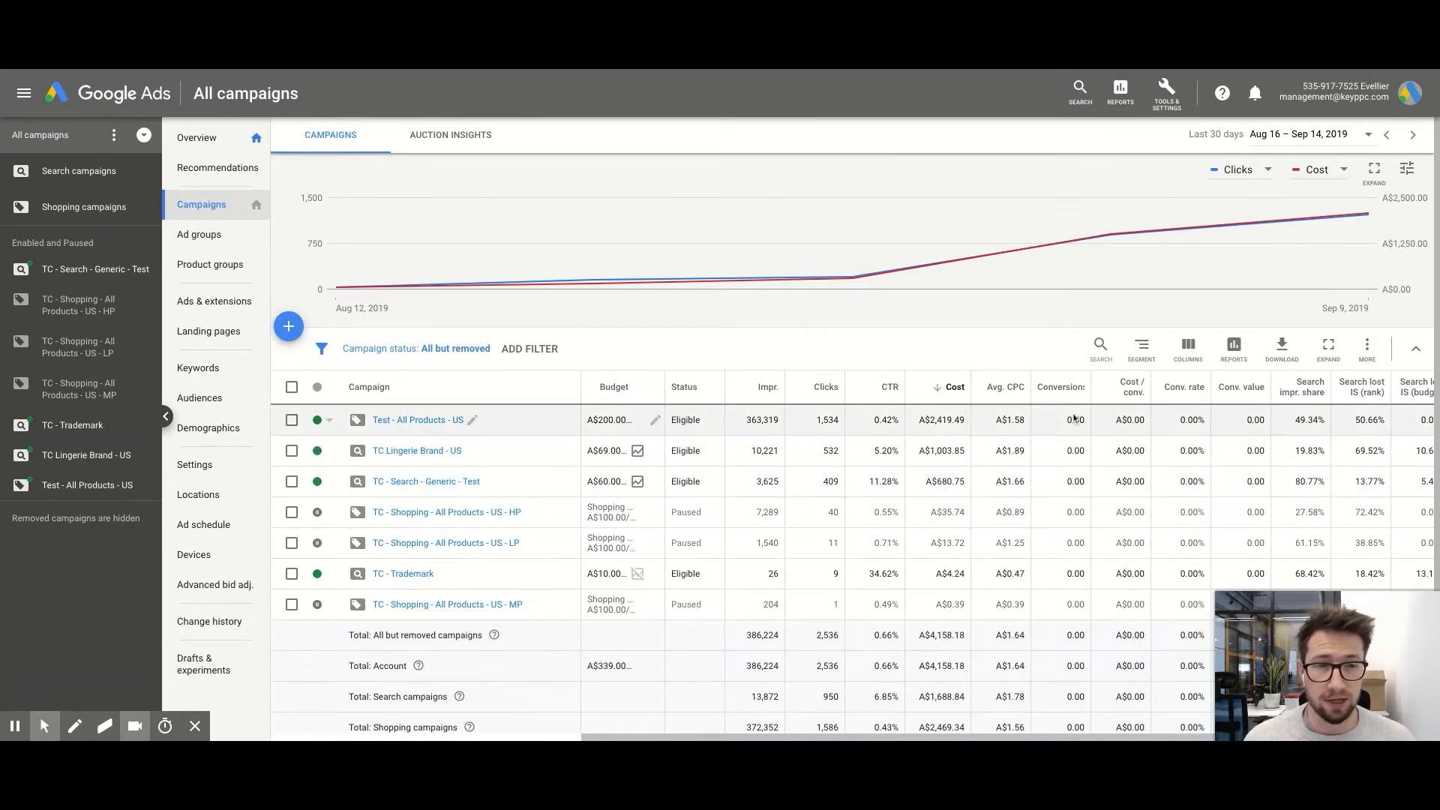
pyautogui.click(1165, 92)
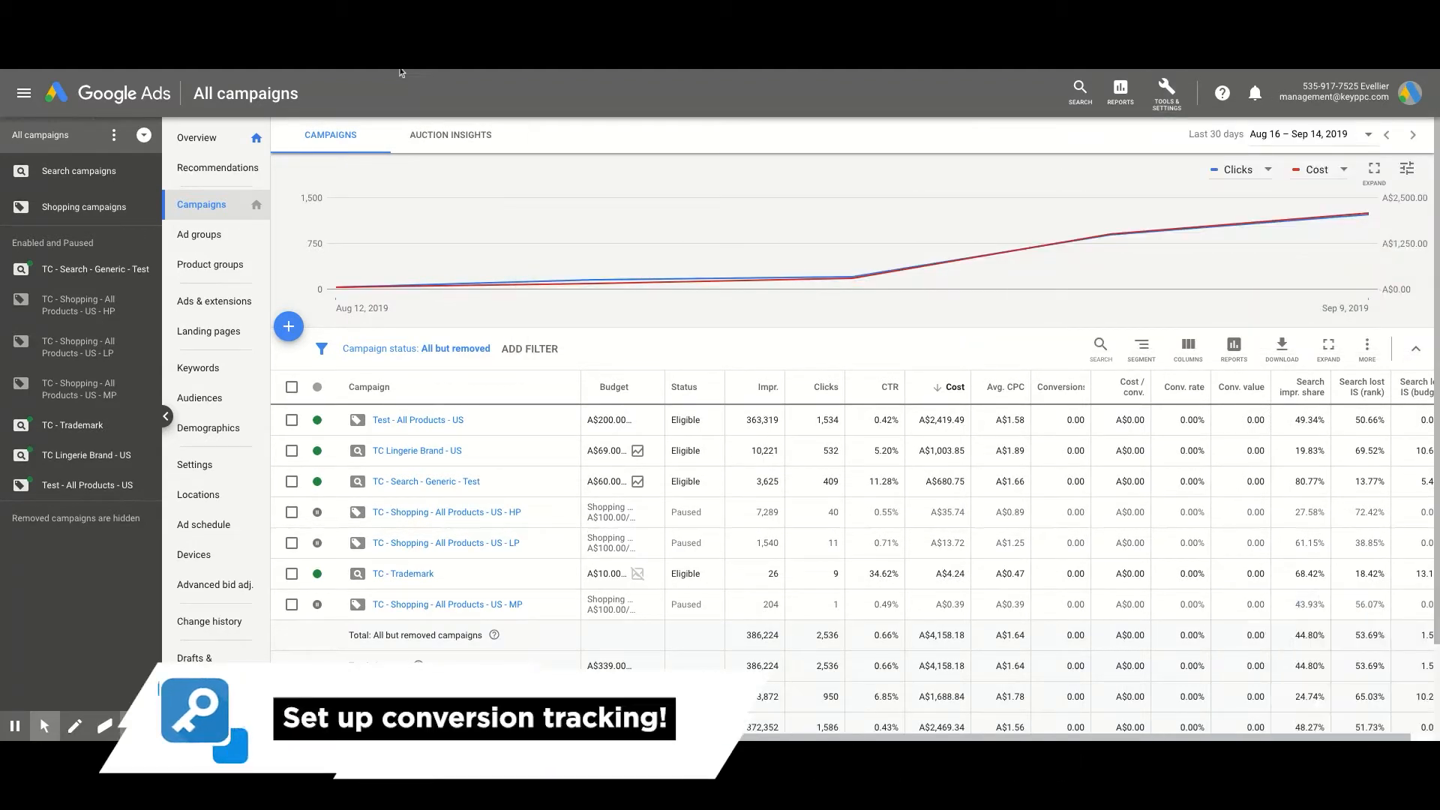
pyautogui.click(1165, 92)
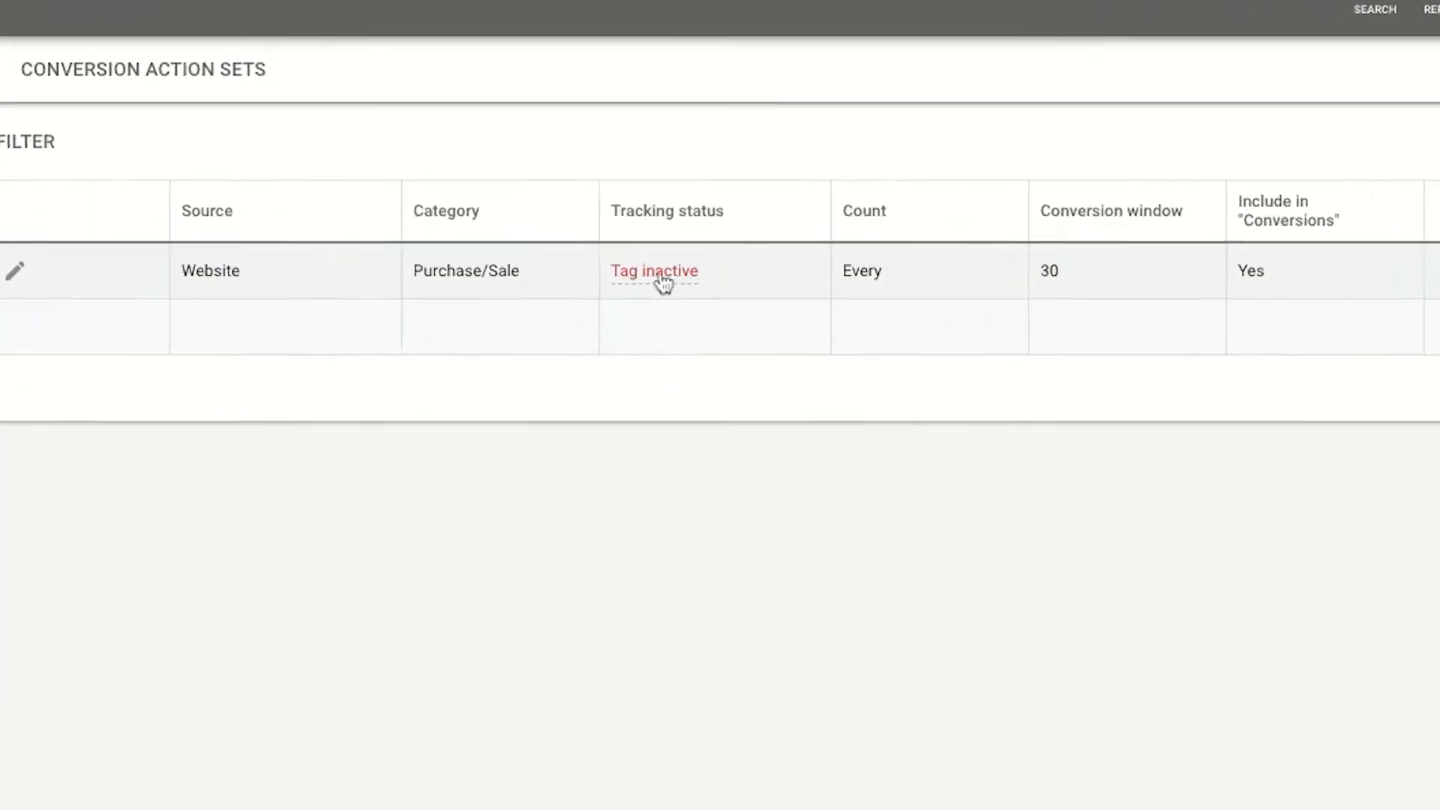
pyautogui.moveTo(654, 270)
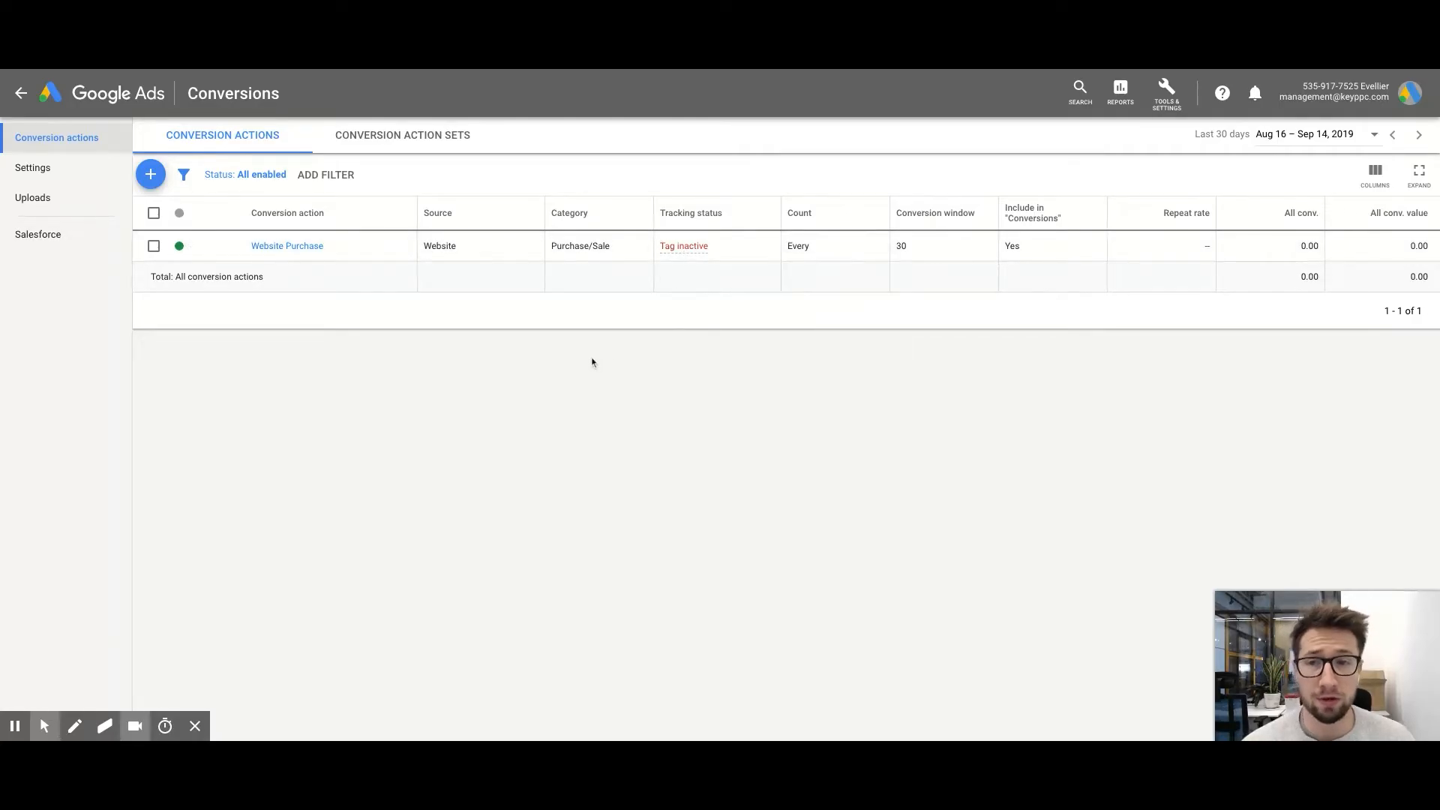
pyautogui.moveTo(619, 381)
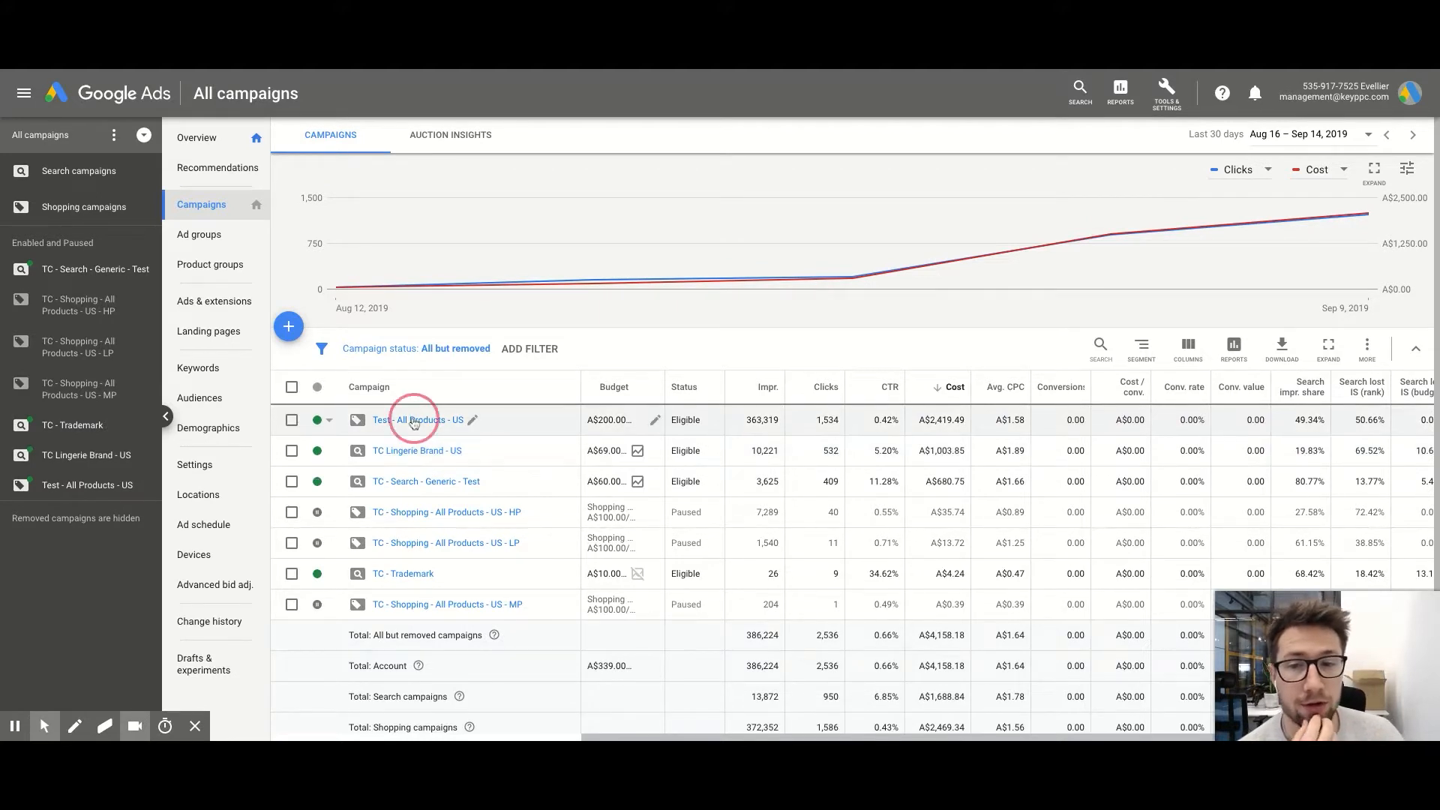
# - Go into the Test - All Products - US Shopping campaign and scan its product groups table
pyautogui.click(417, 420)
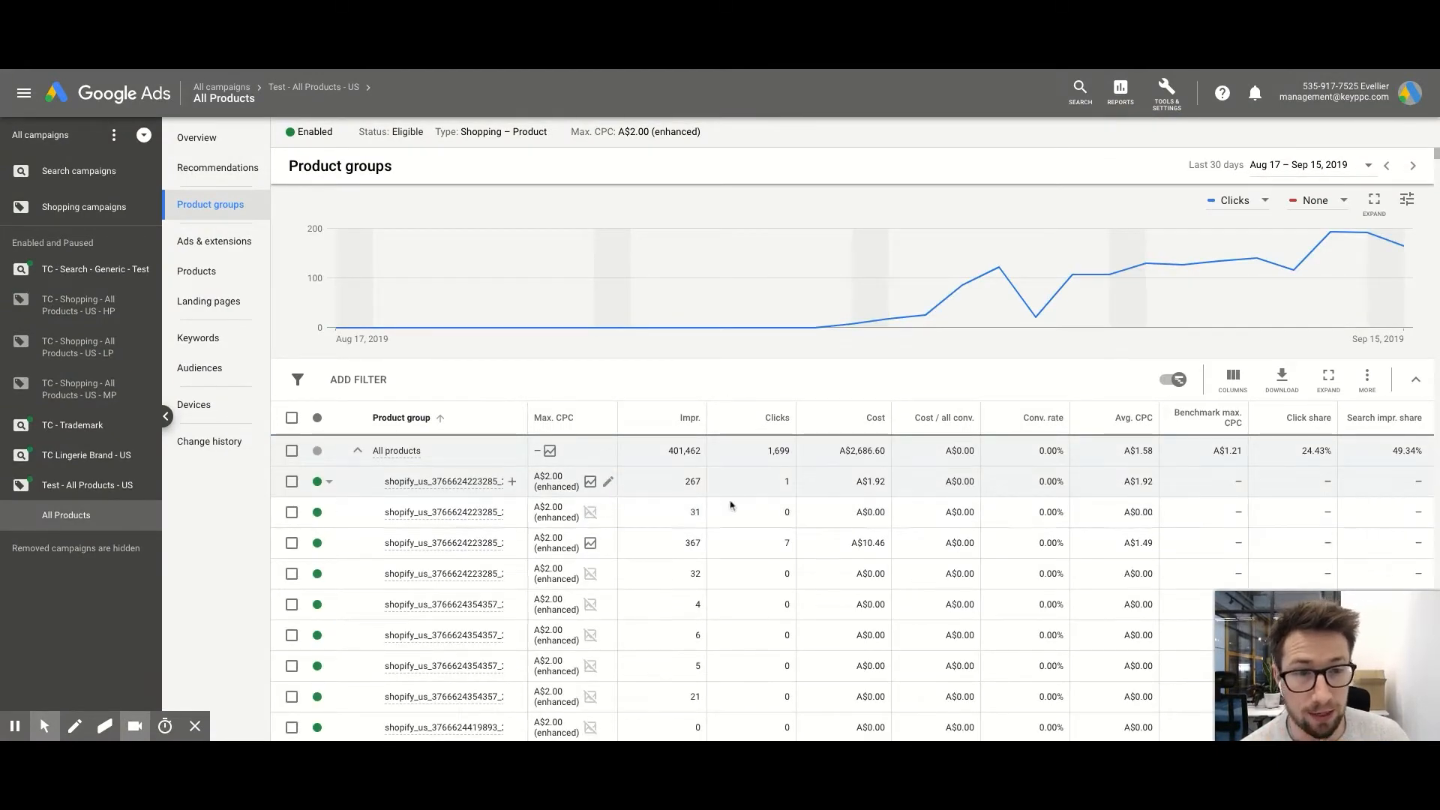
pyautogui.scroll(-3)
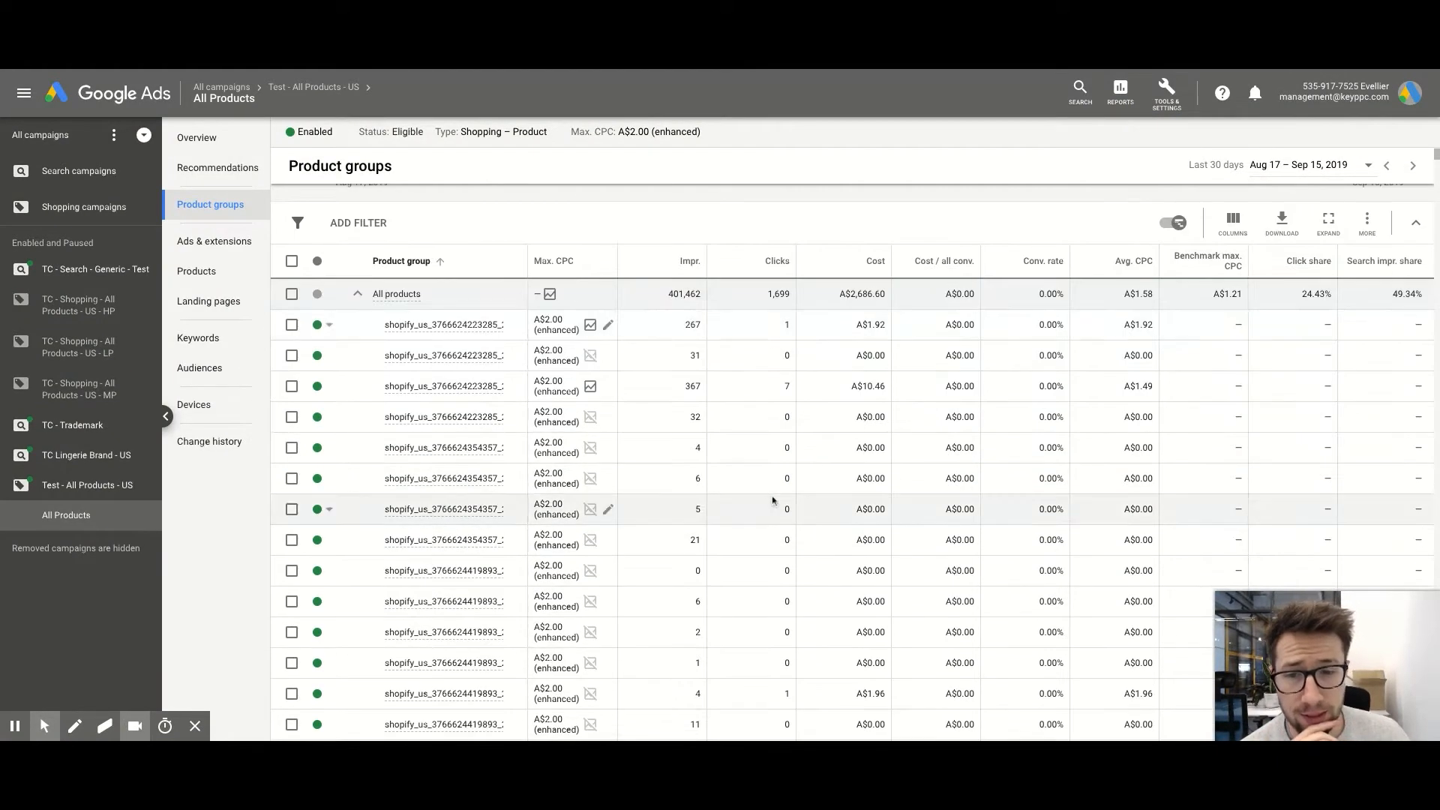
# - List the campaign's individual products and scan the status column for disapproved Shopify products
pyautogui.click(195, 272)
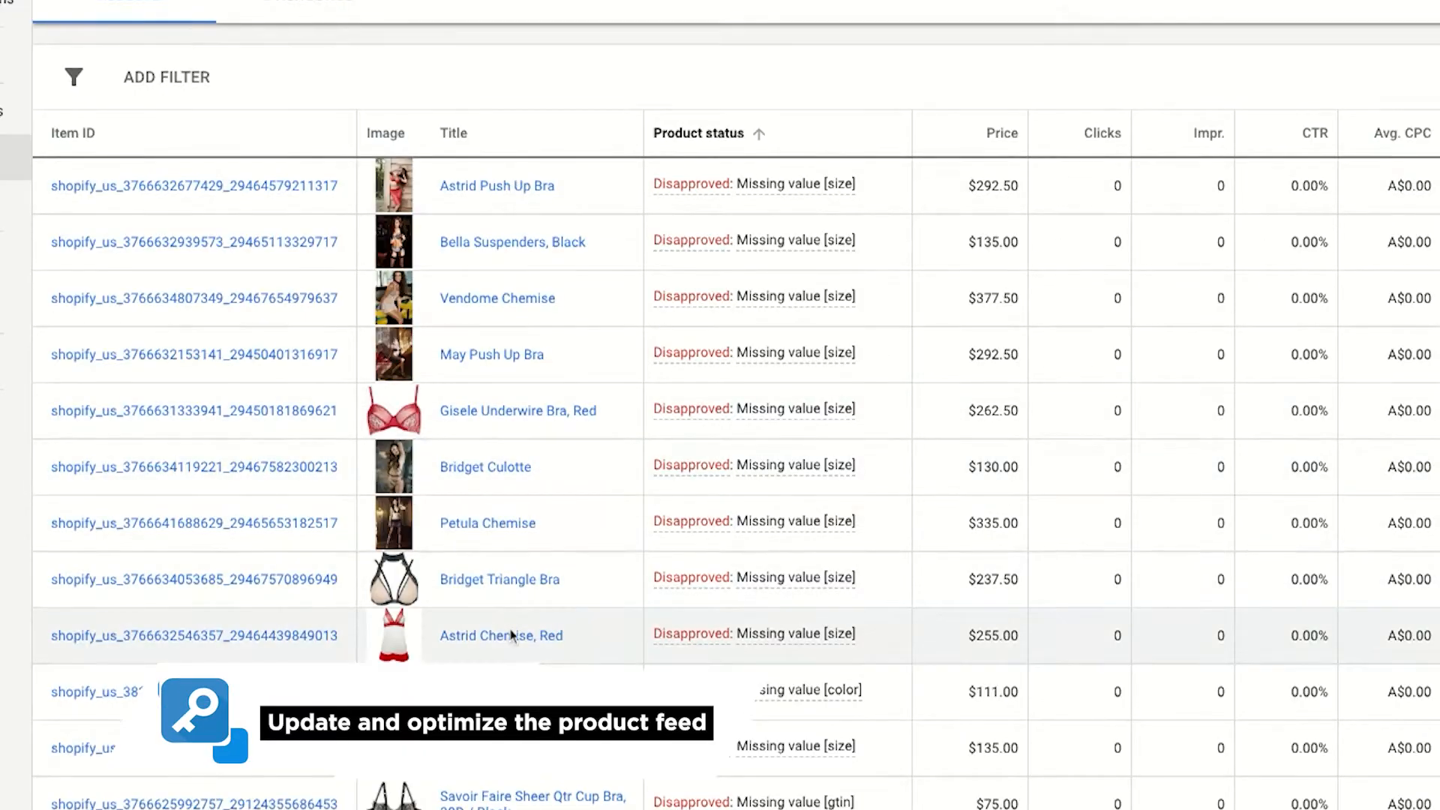
pyautogui.moveTo(521, 659)
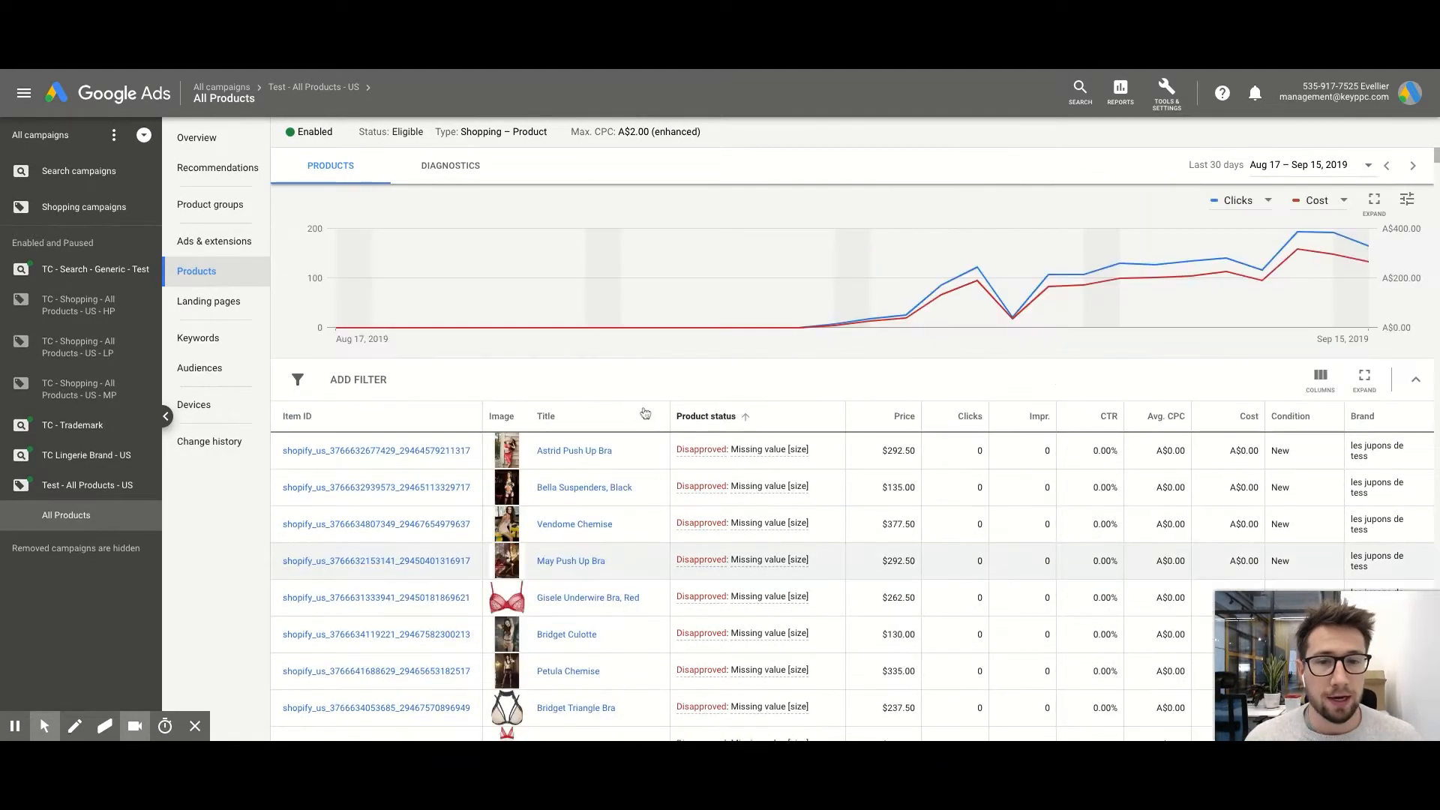
pyautogui.scroll(-3)
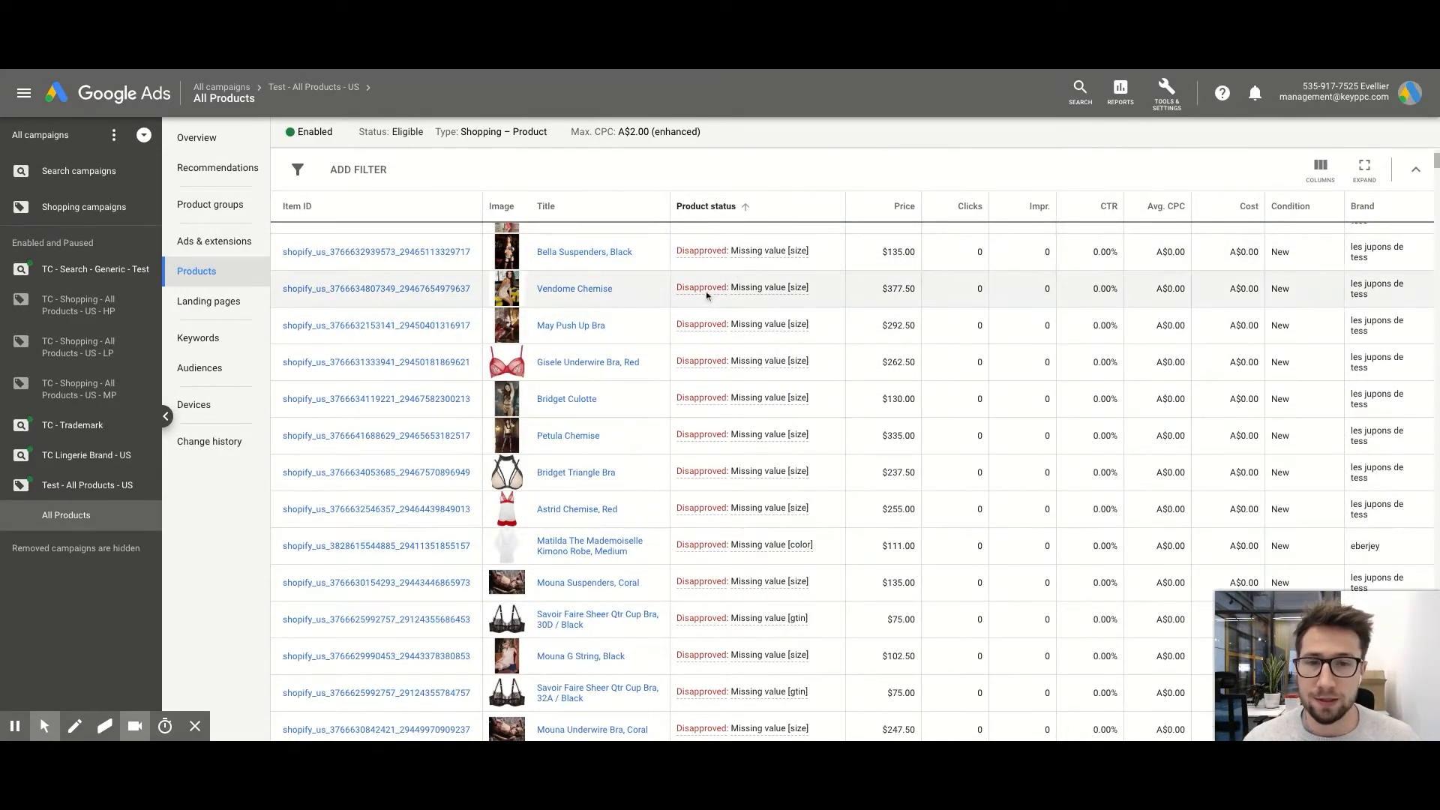
pyautogui.scroll(-3)
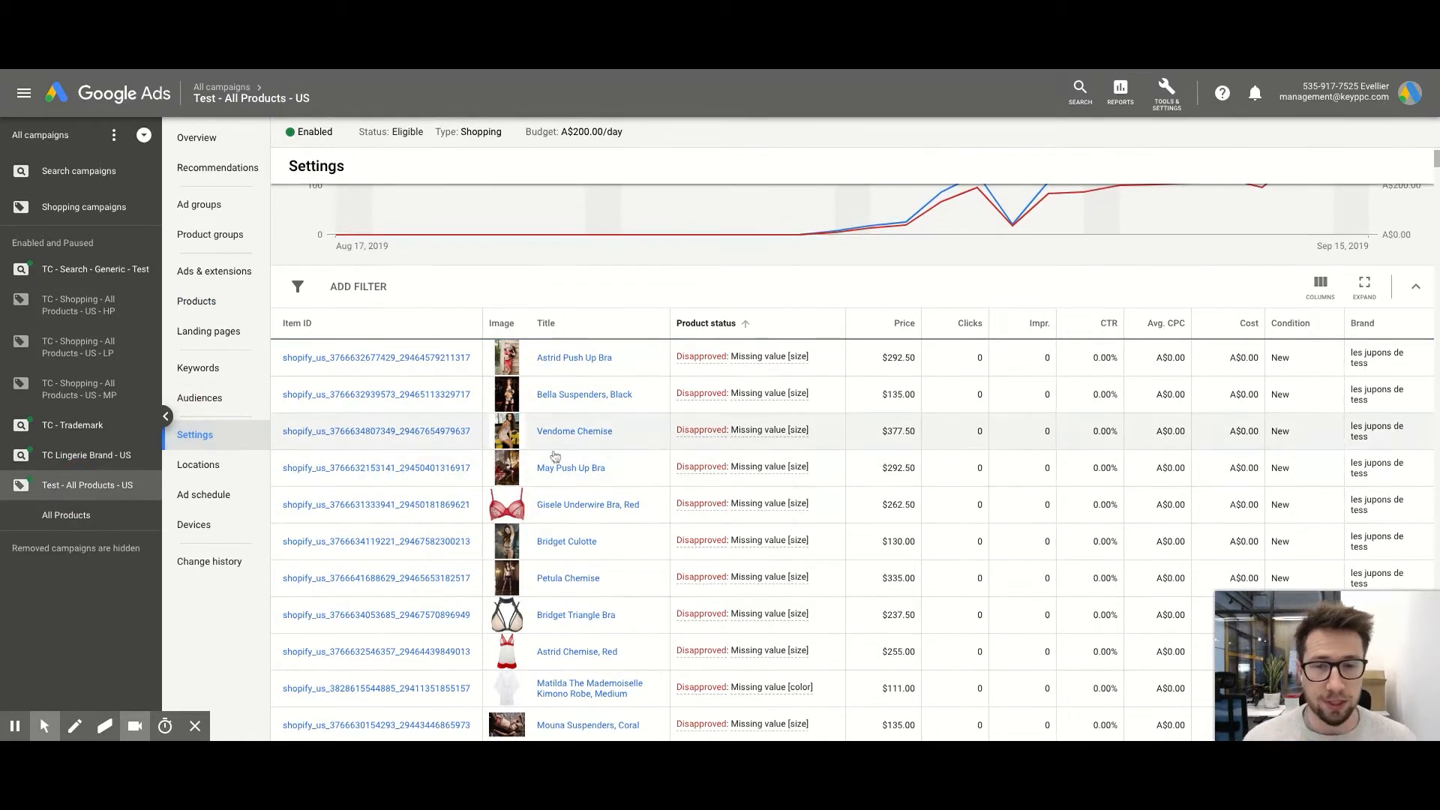
# - Expand the Bidding row in Settings to confirm Manual CPC with Enhanced CPC, then reach Networks
pyautogui.scroll(-3)
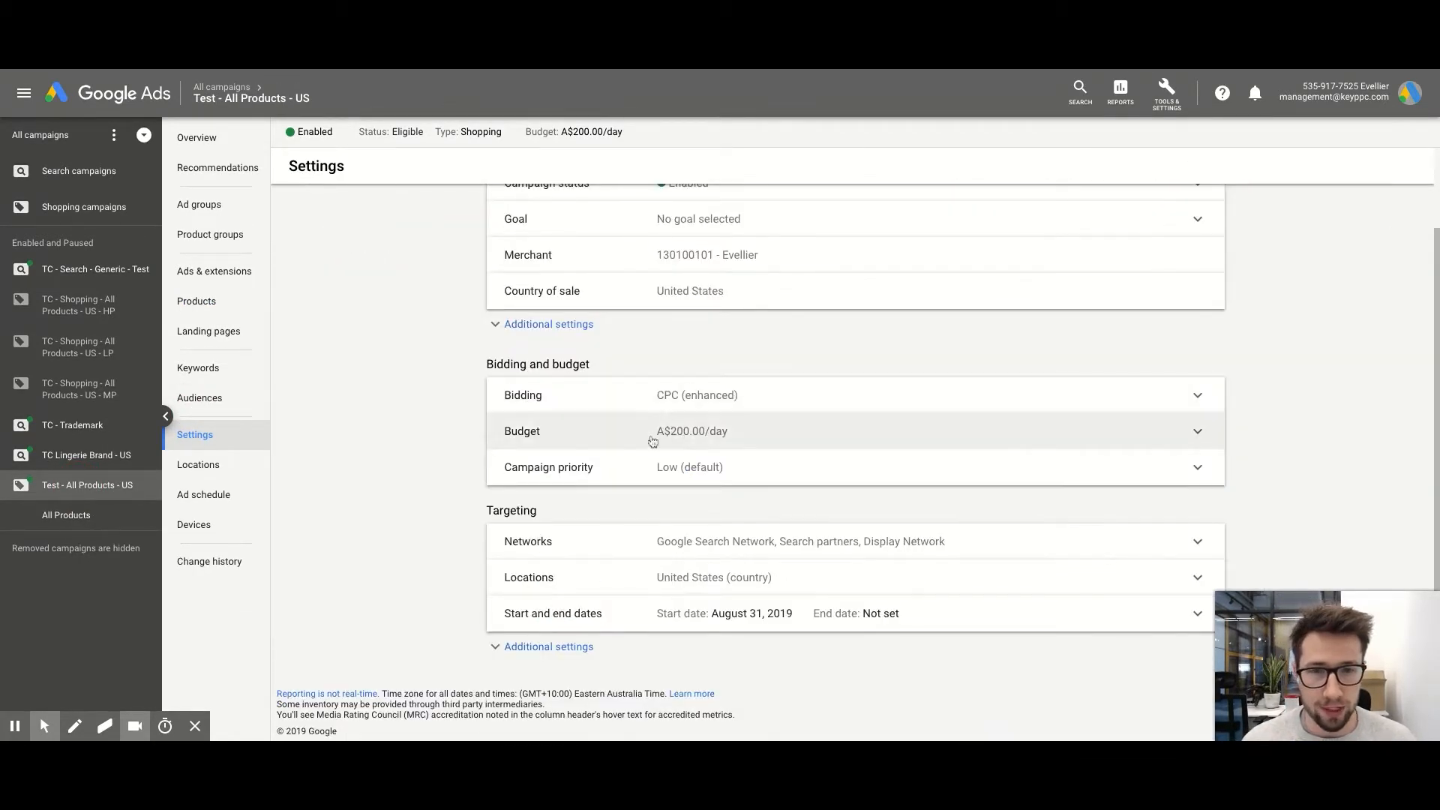
pyautogui.click(696, 395)
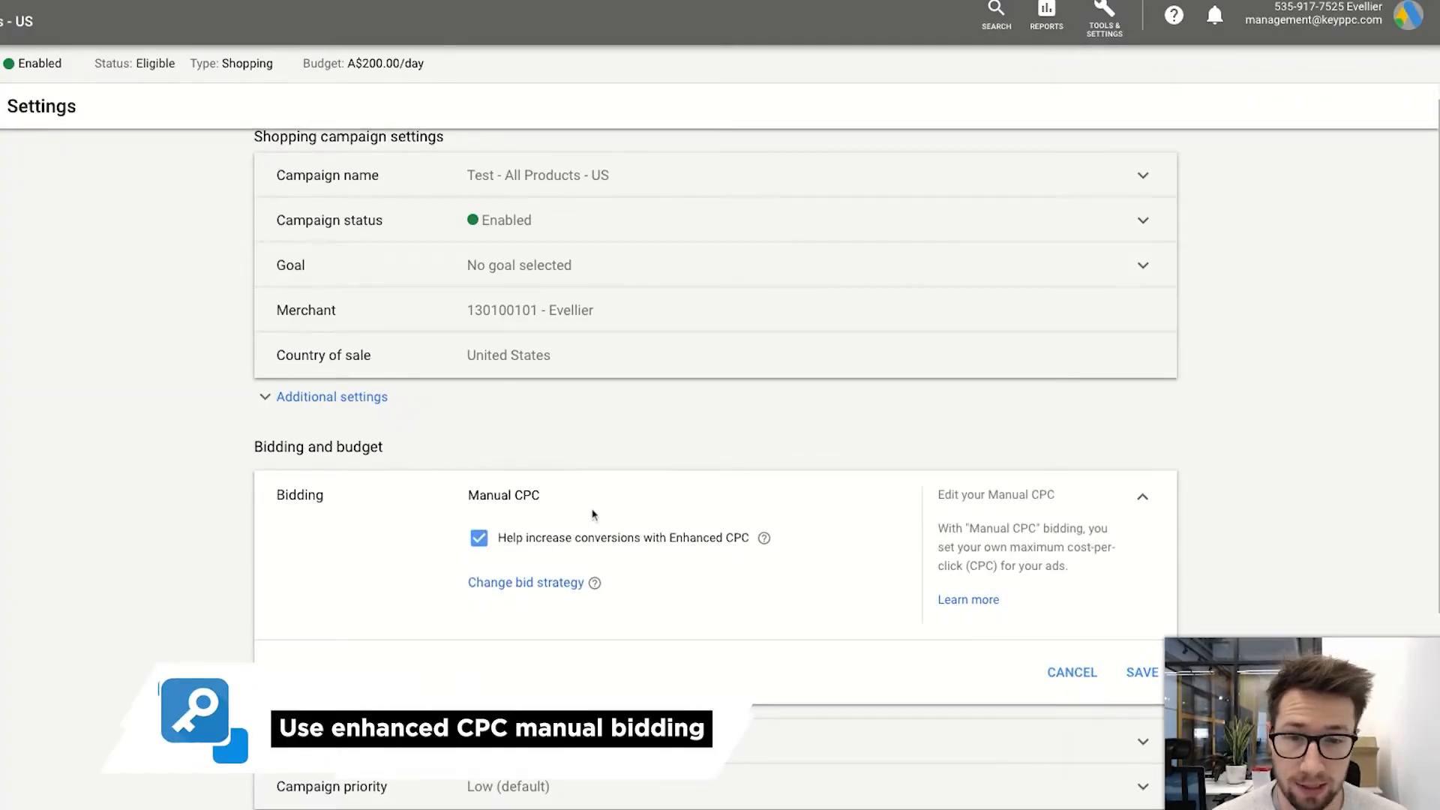
pyautogui.scroll(-3)
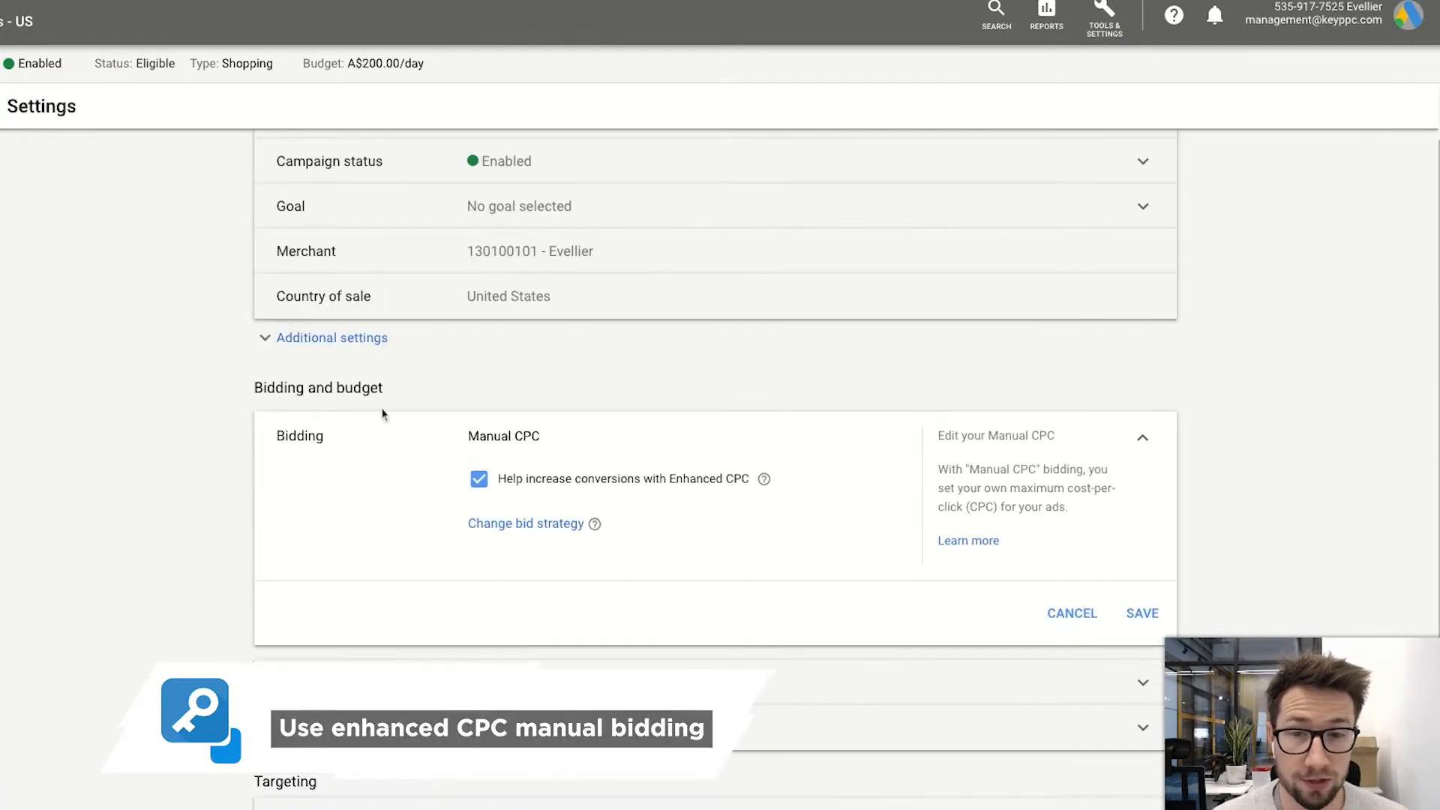
pyautogui.scroll(-3)
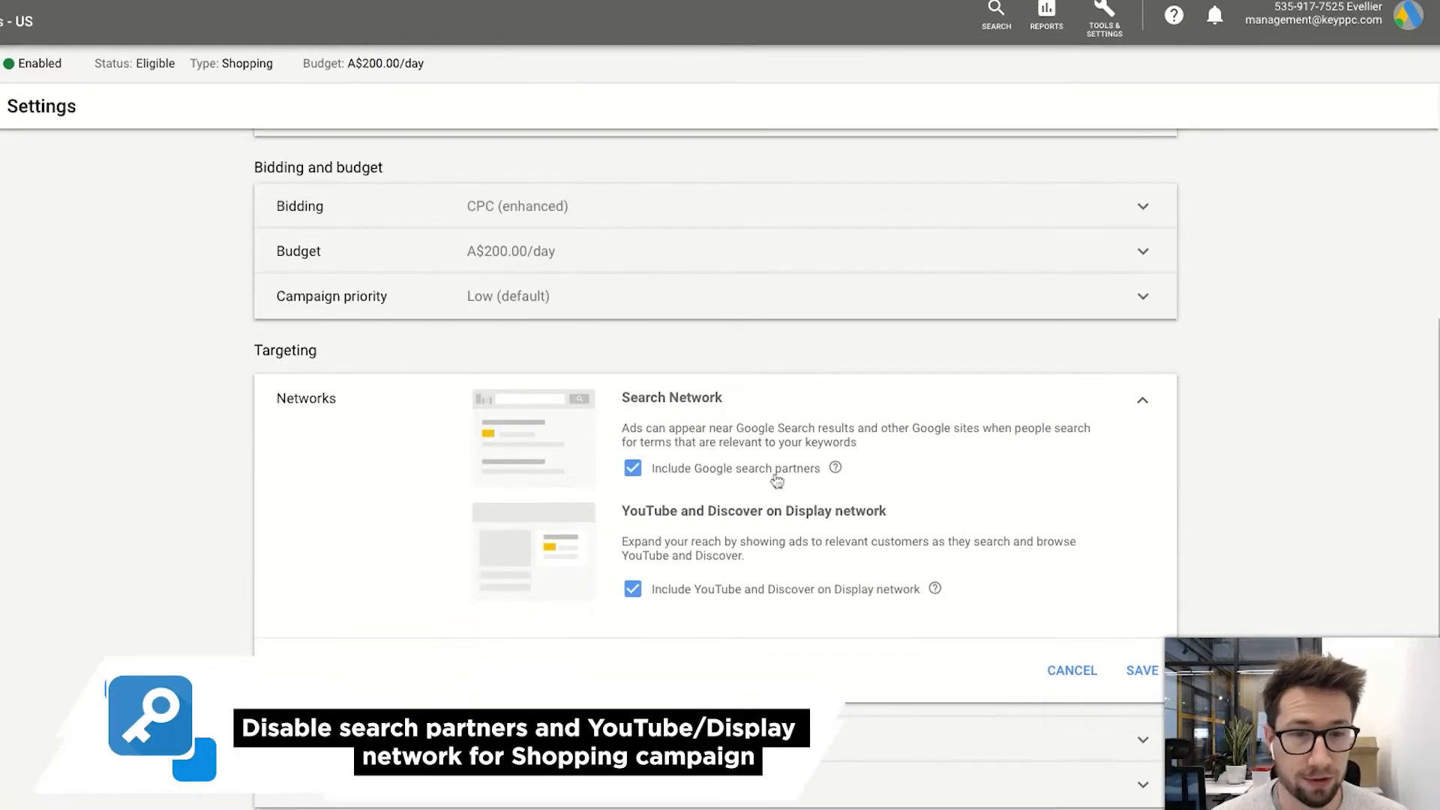
# - Scroll the Settings page past the Networks checkboxes toward the Locations row
pyautogui.scroll(-3)
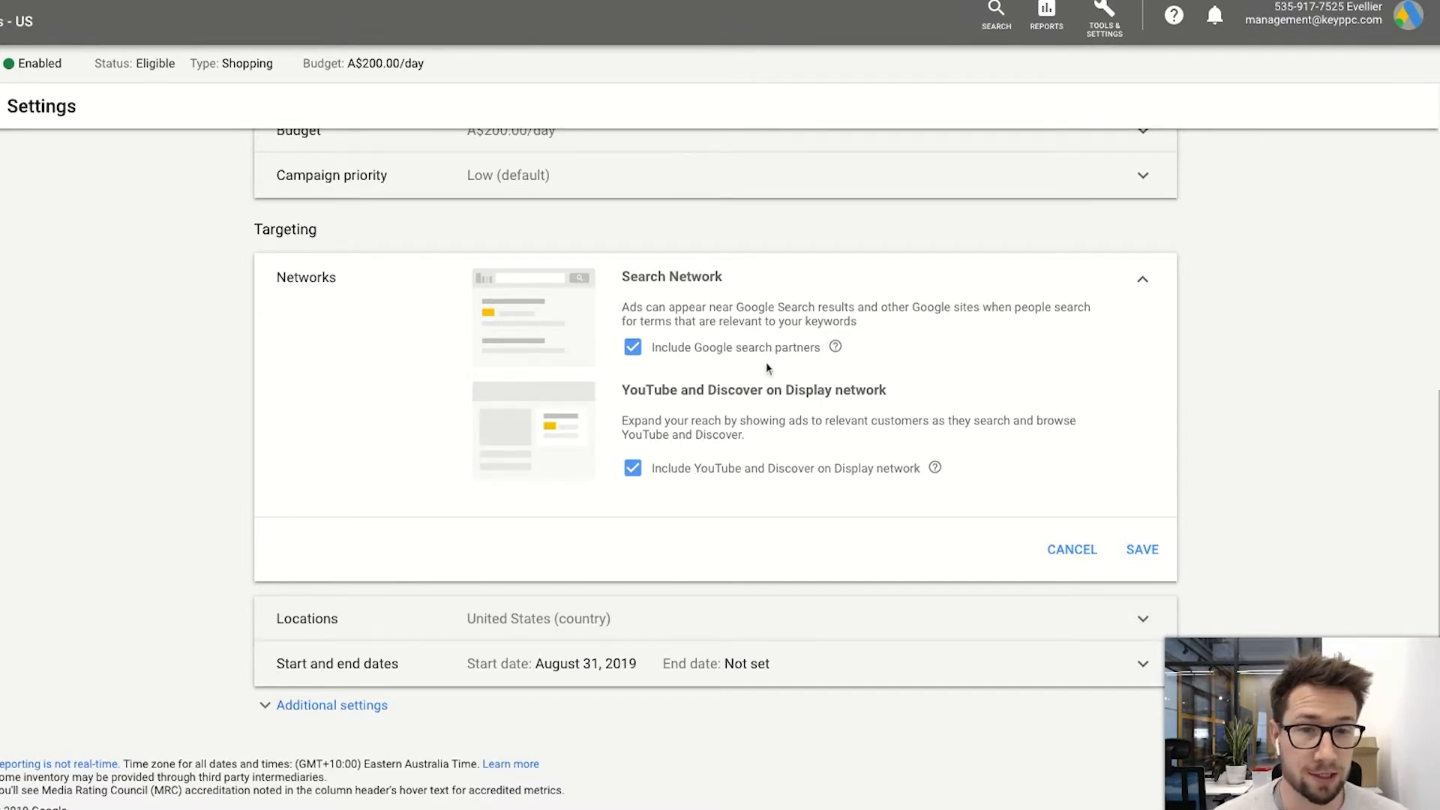
pyautogui.moveTo(633, 643)
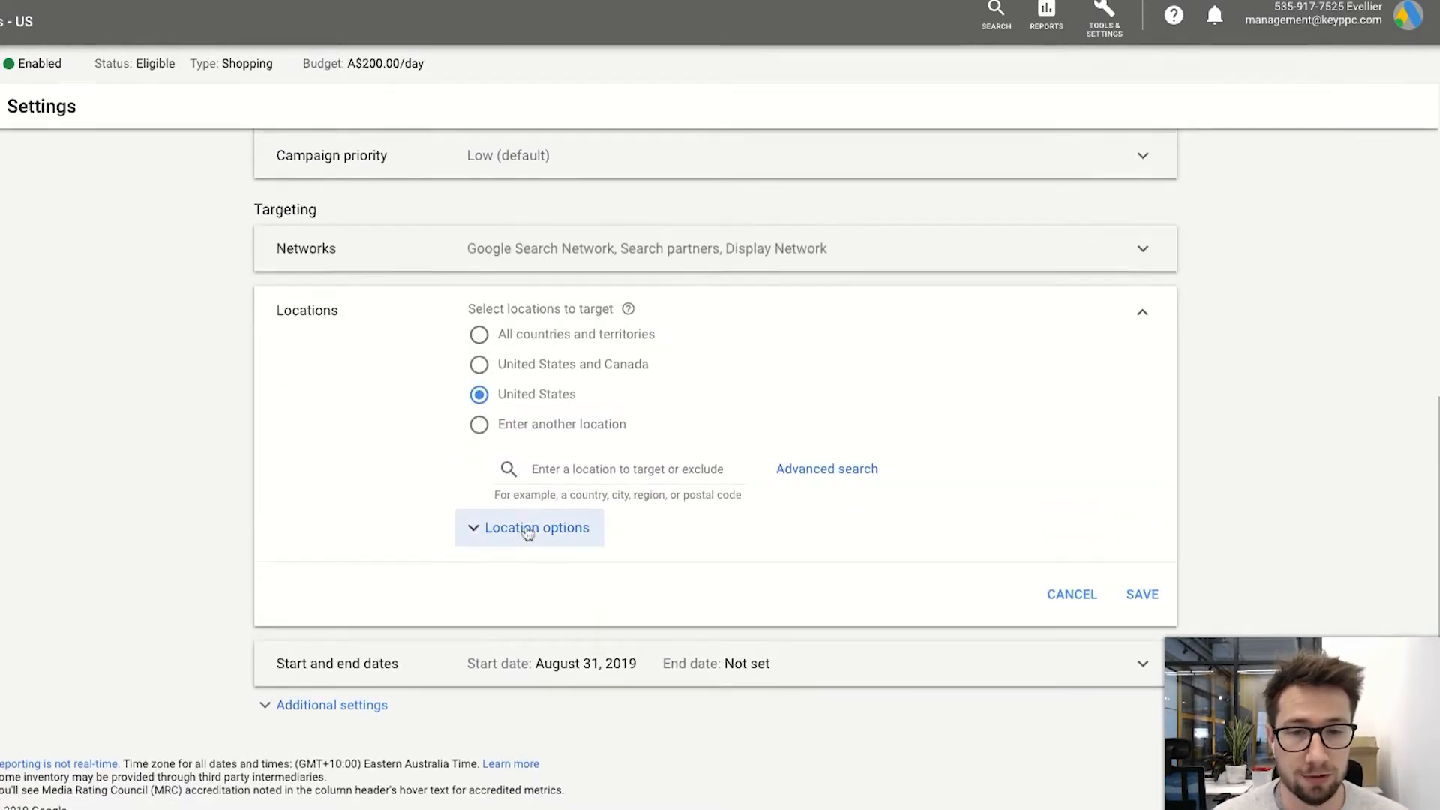
# - Expand Location options to show the Target and Exclude choices for United States
pyautogui.click(537, 526)
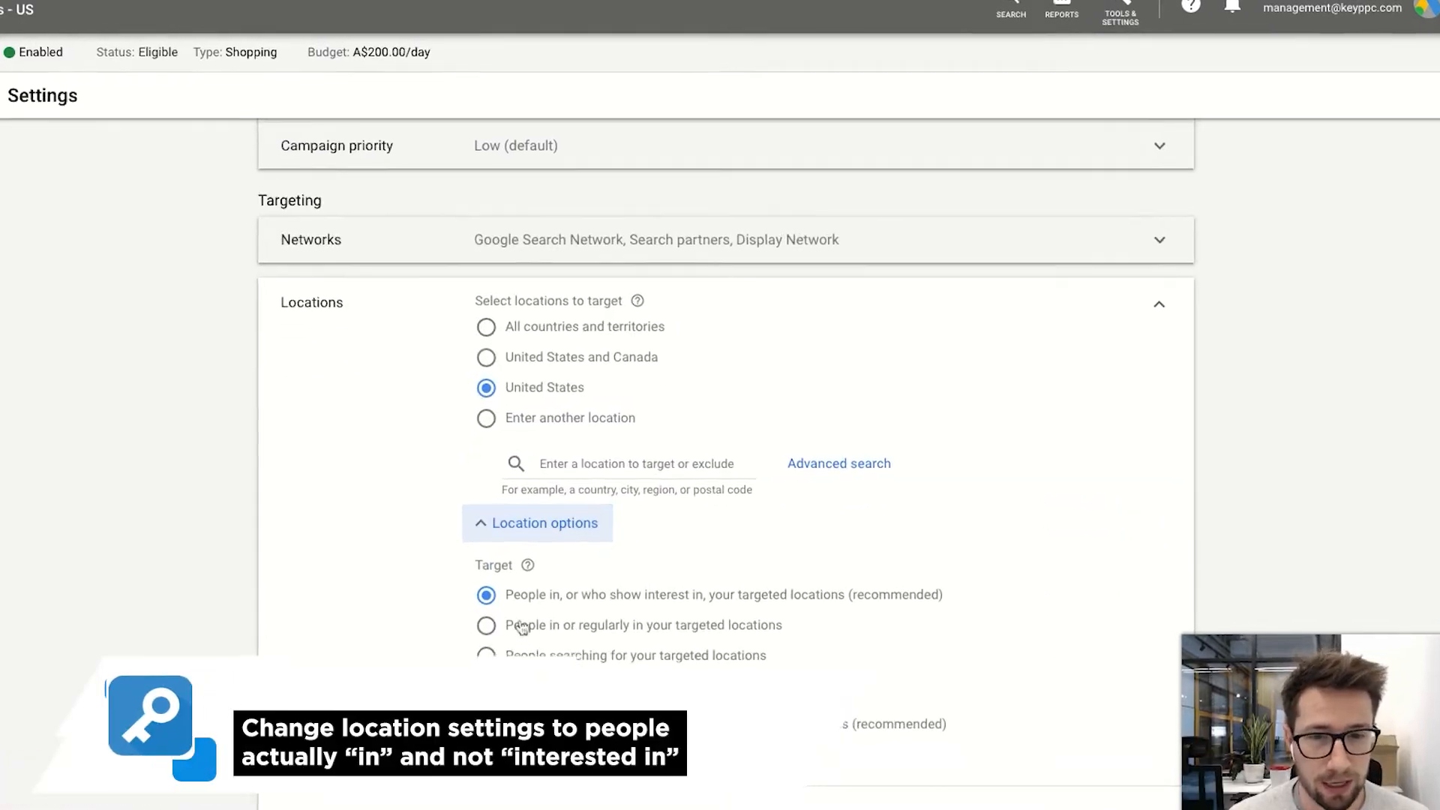
pyautogui.scroll(-3)
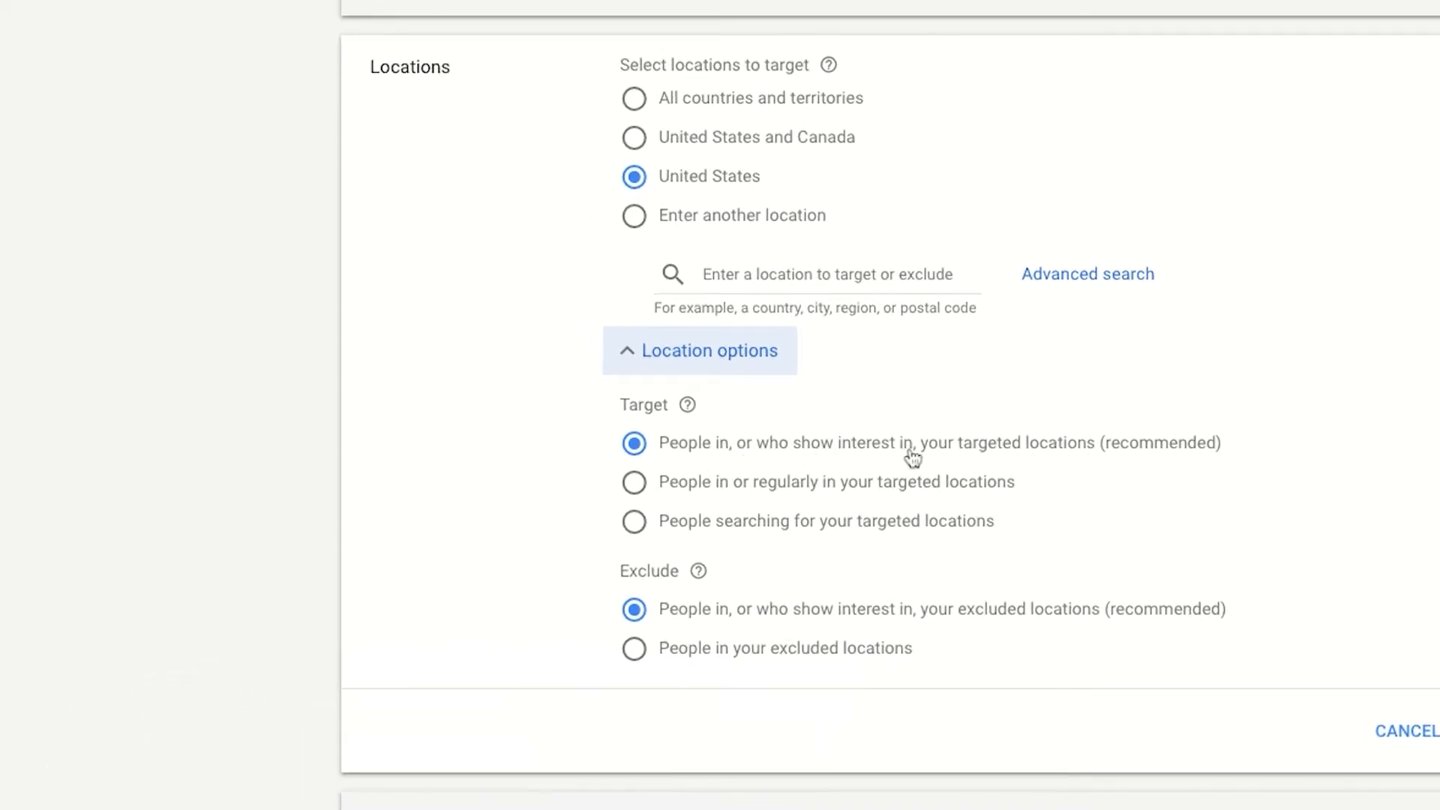
pyautogui.moveTo(888, 459)
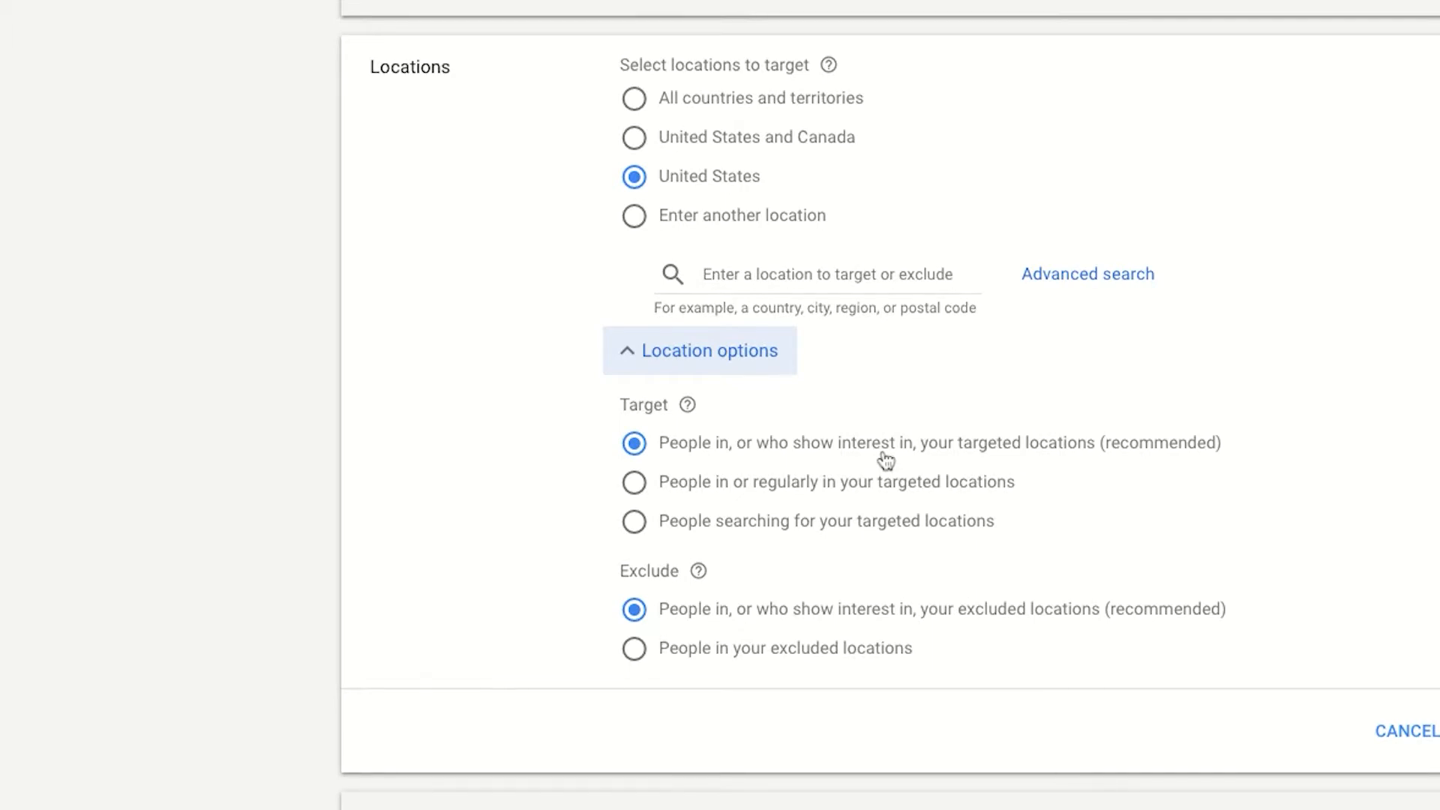
pyautogui.moveTo(987, 468)
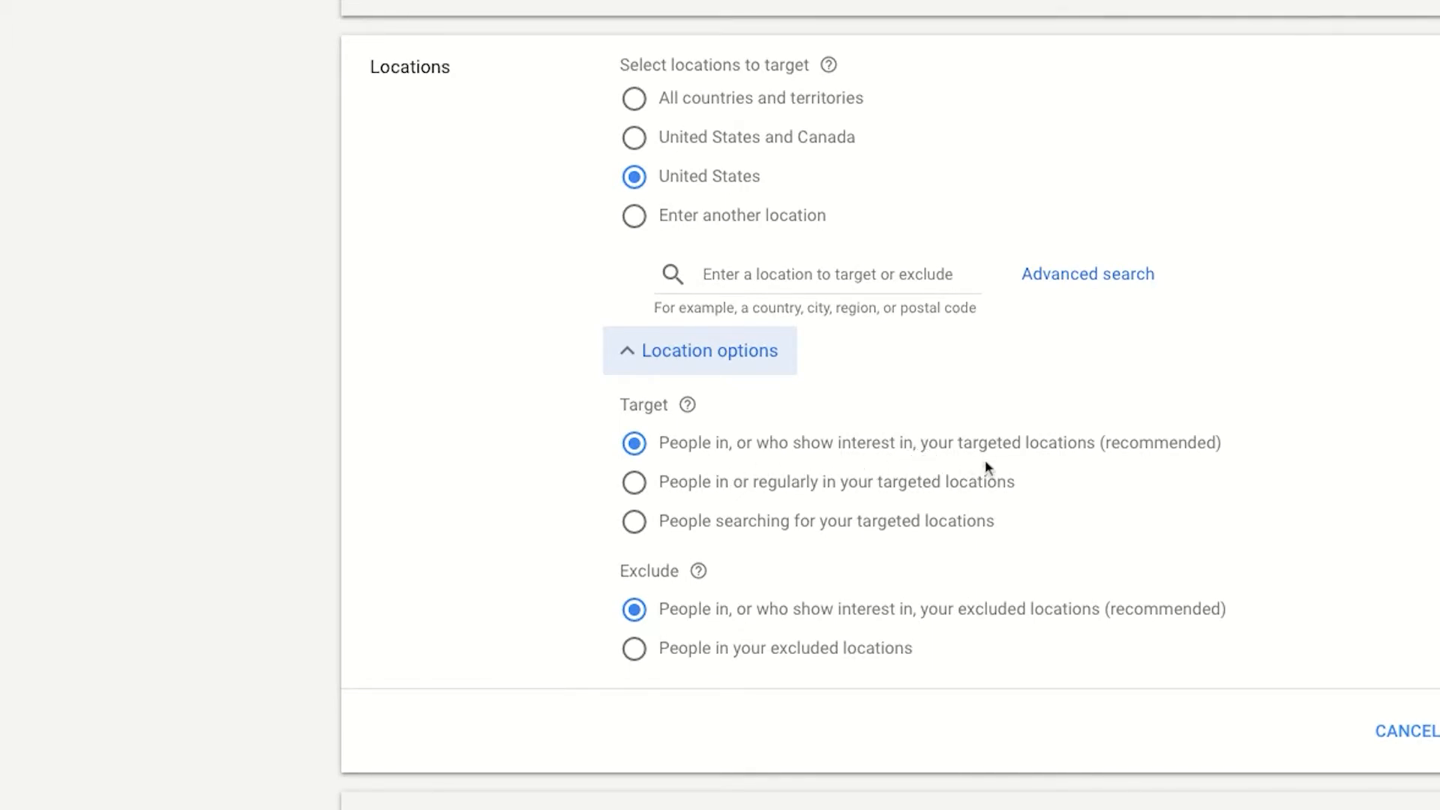
pyautogui.moveTo(938, 432)
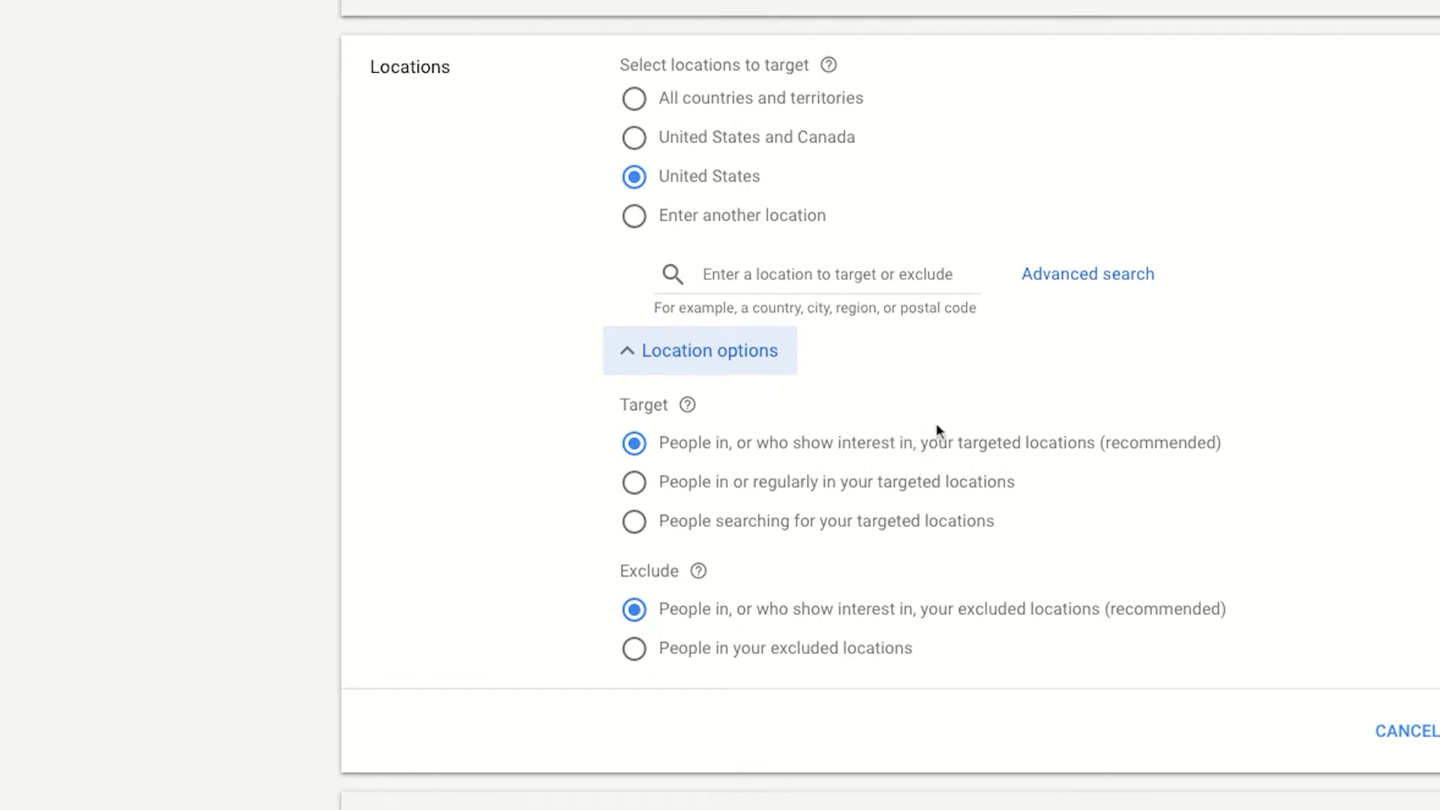
pyautogui.scroll(-3)
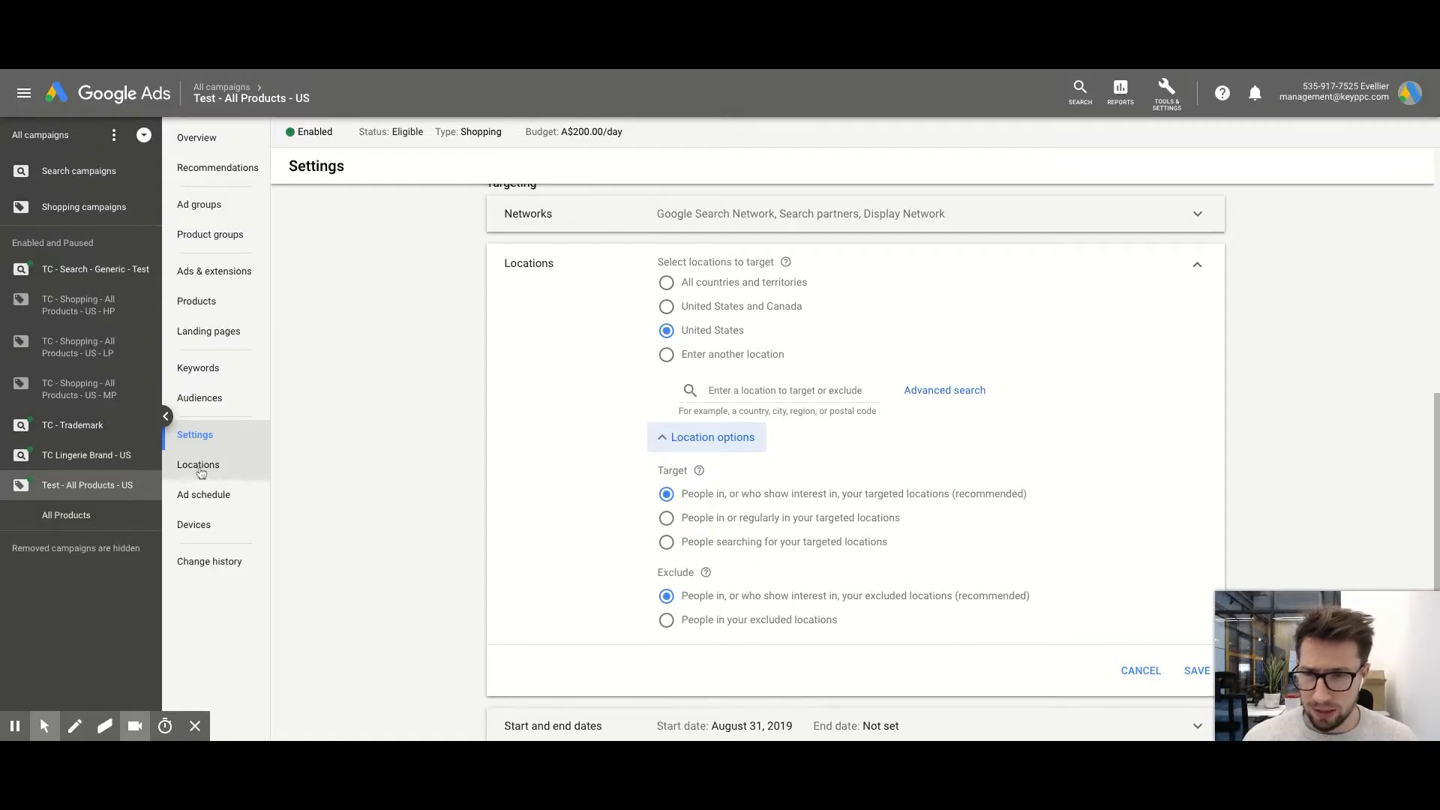
# - View the campaign's Locations report for United States and pull down the Geographic report list
pyautogui.click(198, 463)
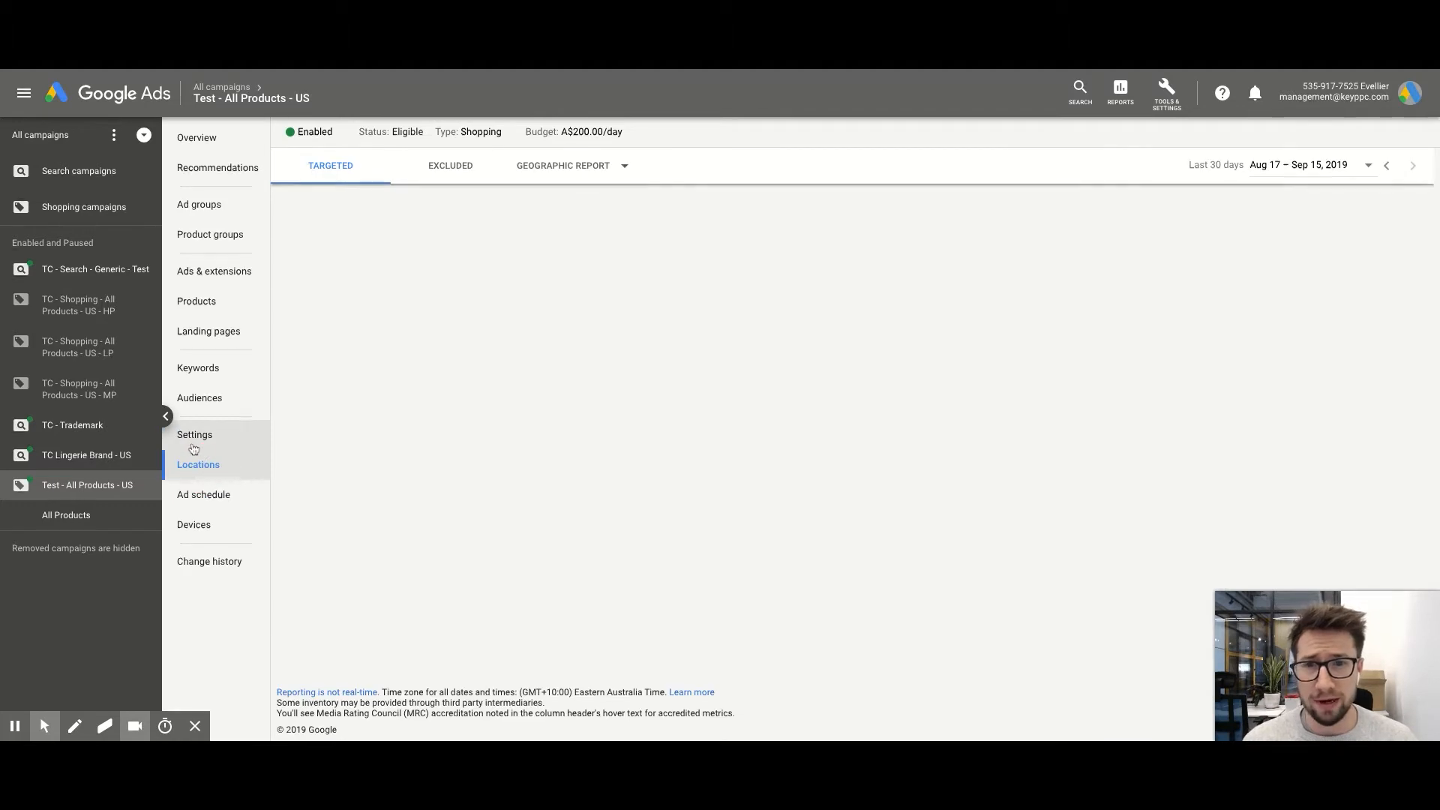
pyautogui.click(198, 464)
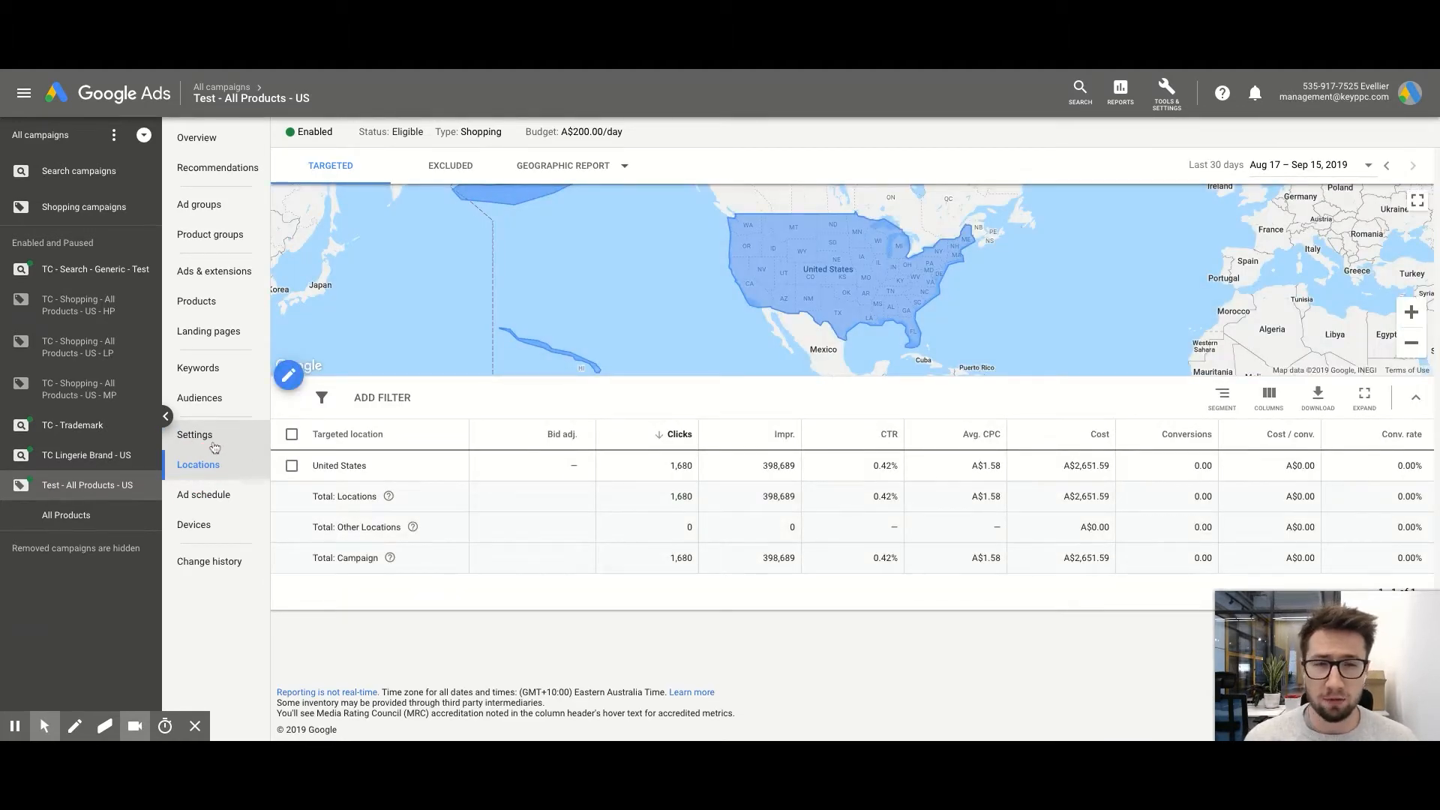
pyautogui.click(570, 165)
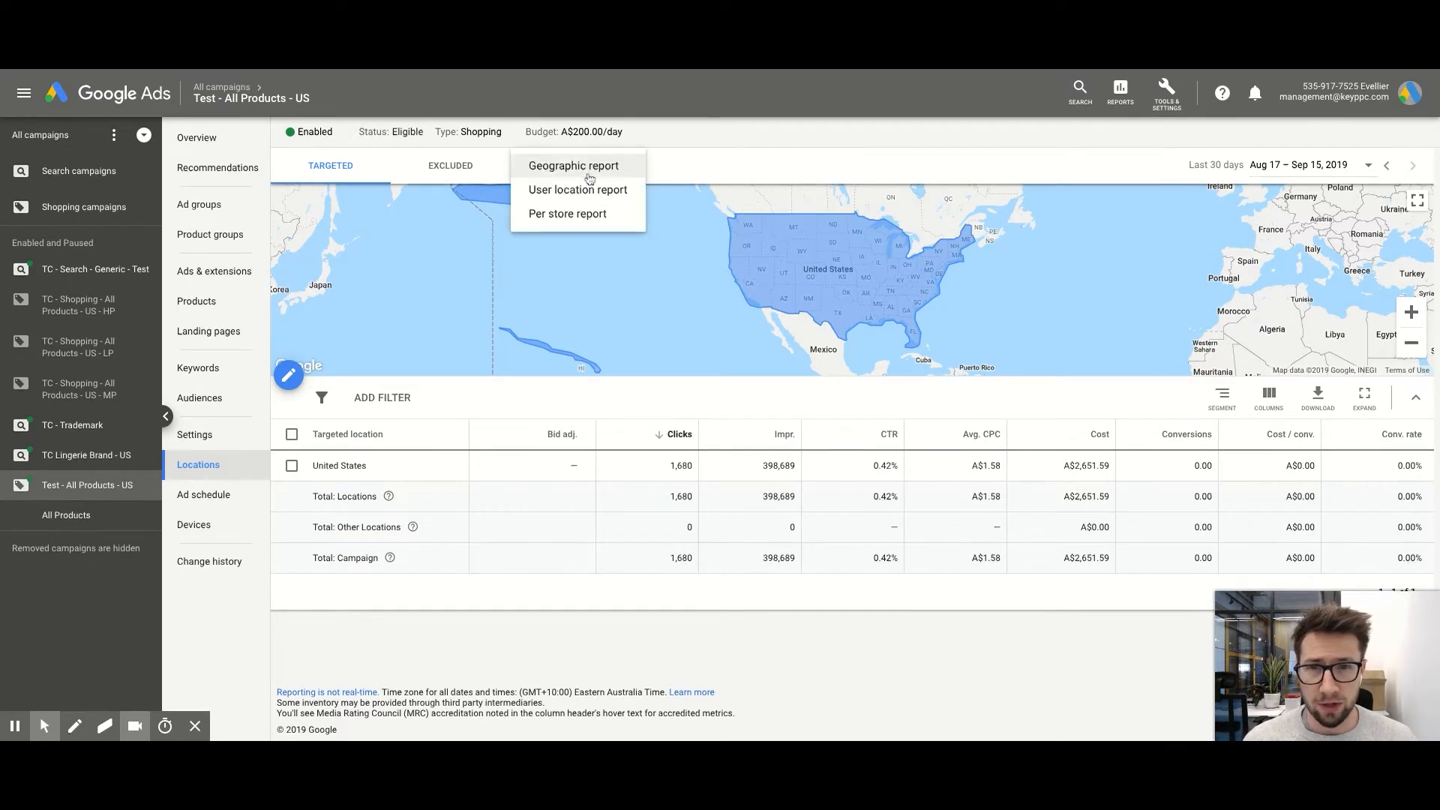
pyautogui.moveTo(572, 165)
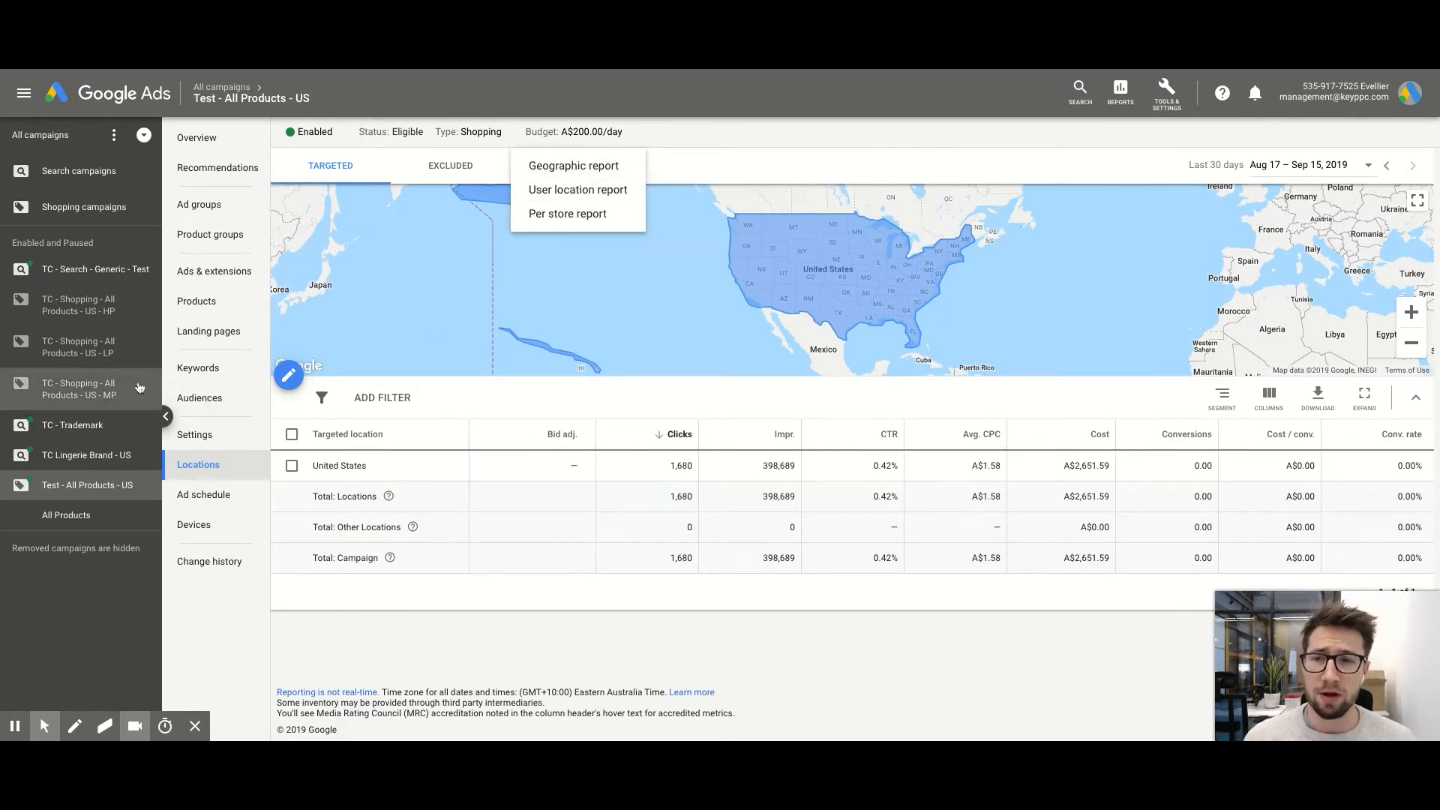
pyautogui.moveTo(199, 398)
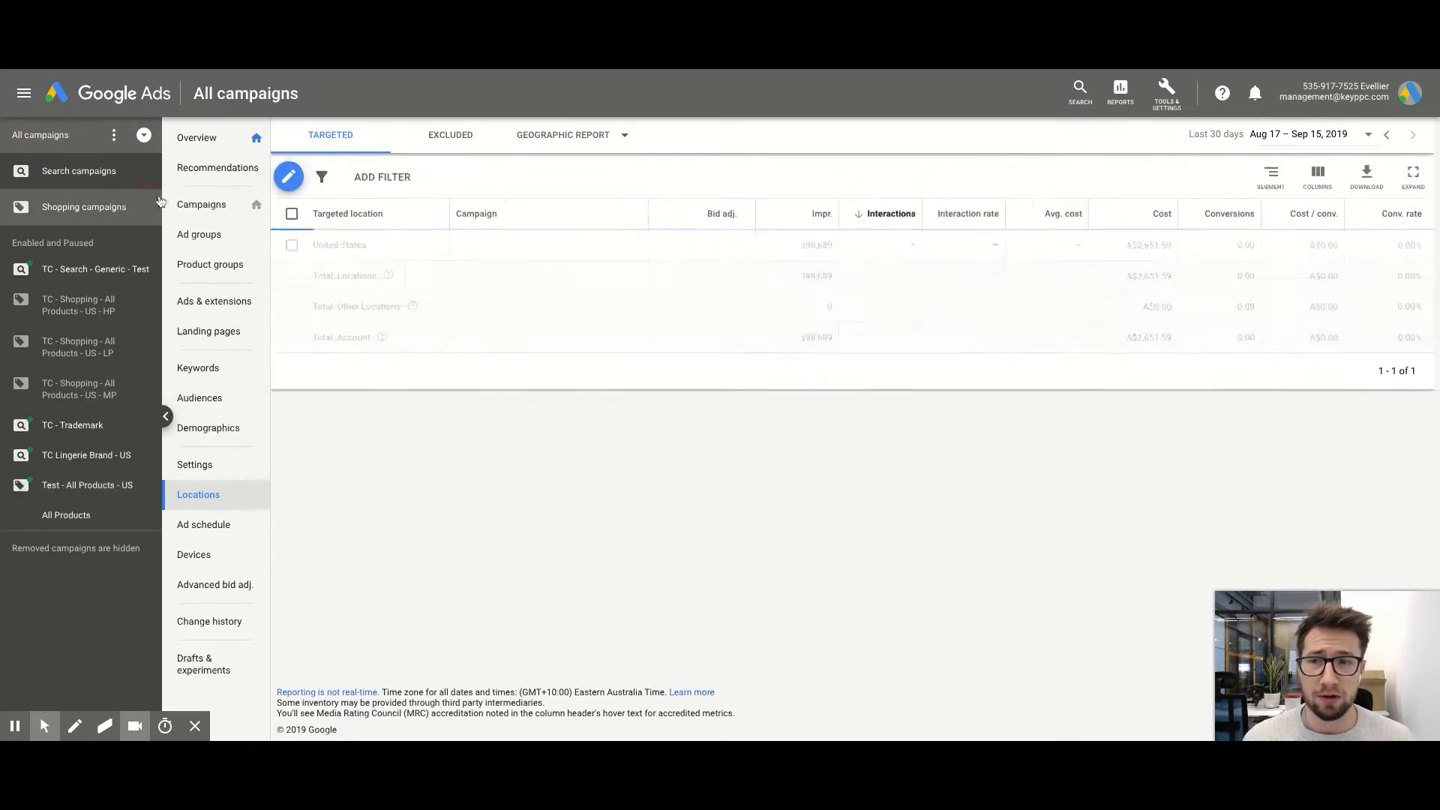
# - Step through the Shopping ad groups and All Products group, then up to the all-campaigns table
pyautogui.click(201, 204)
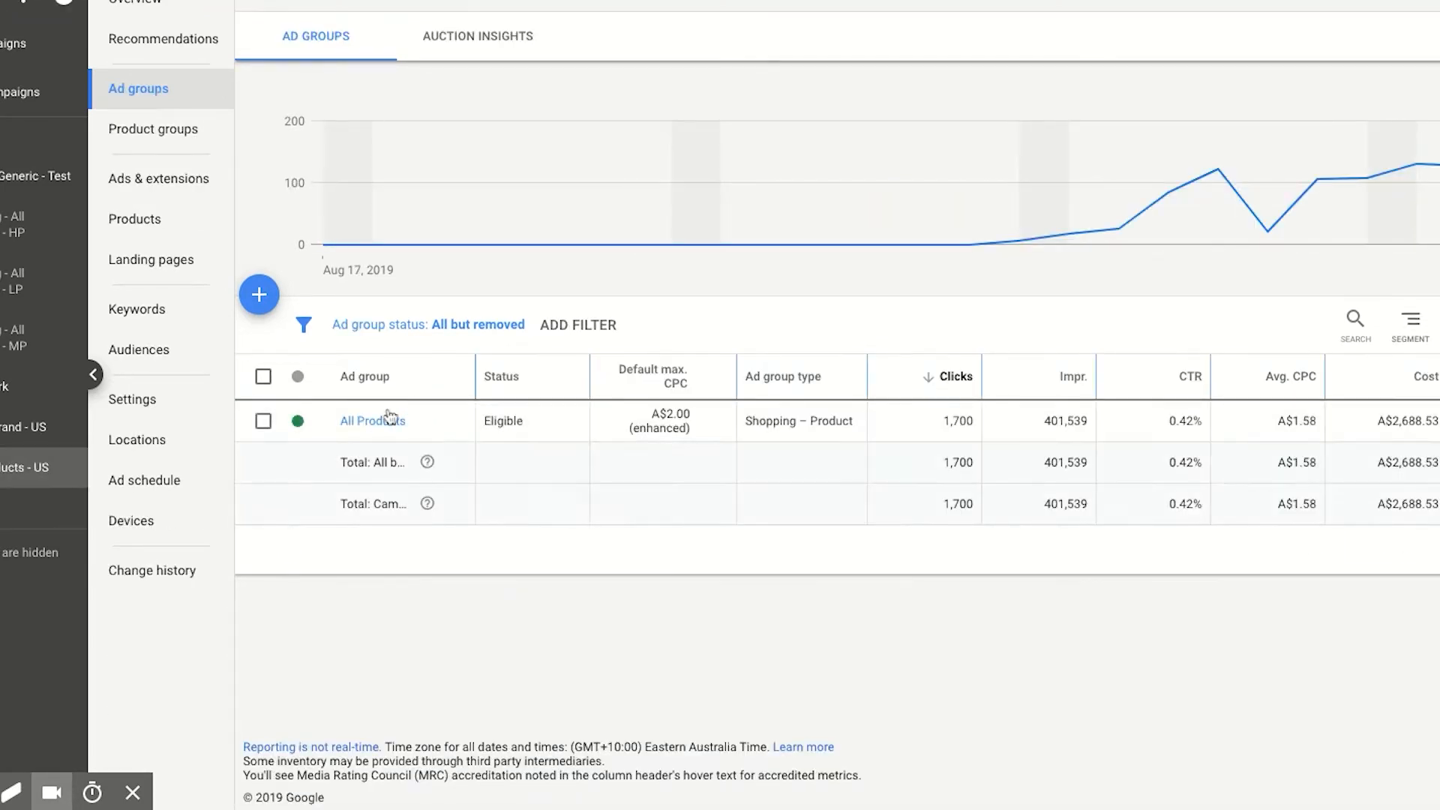
pyautogui.click(153, 129)
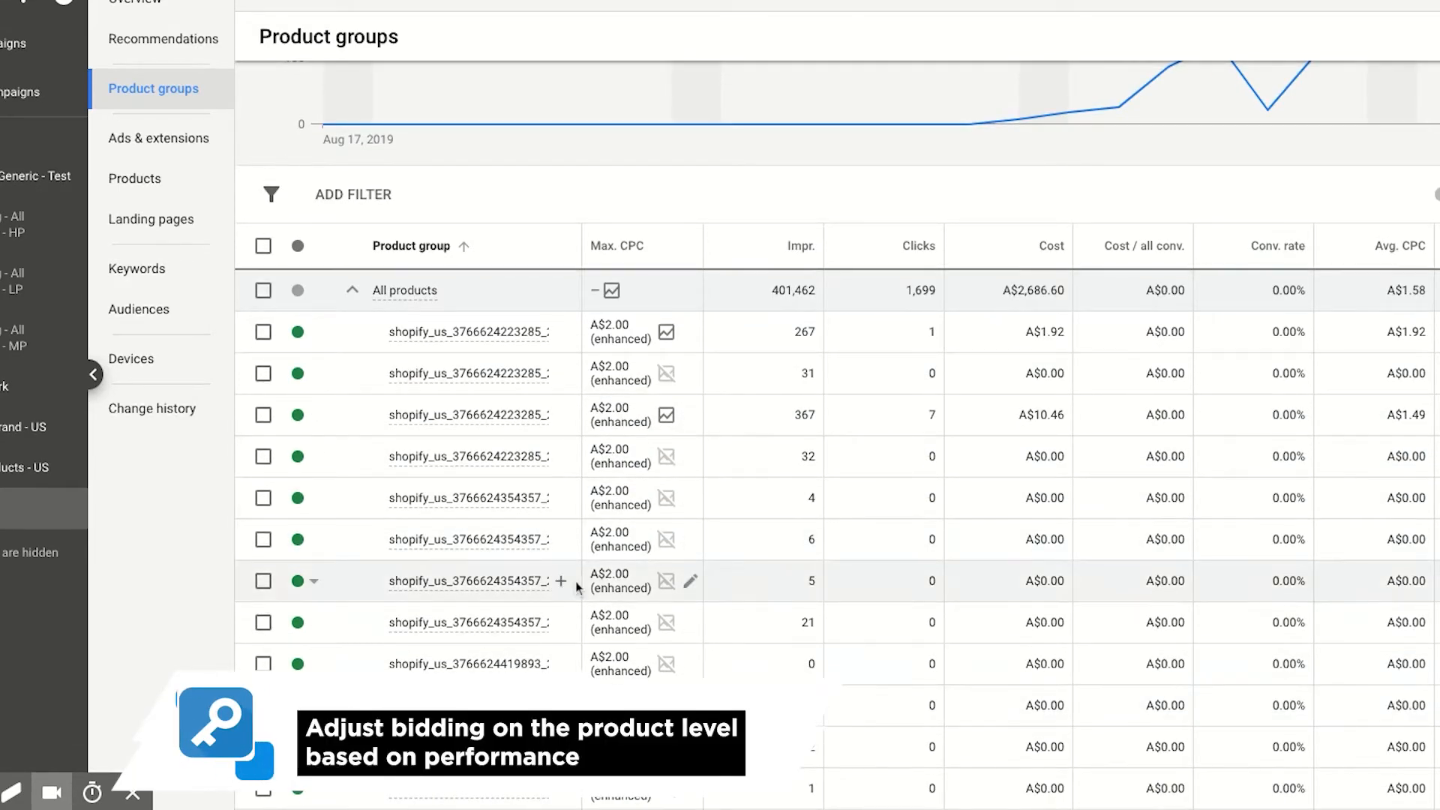
pyautogui.moveTo(576, 589)
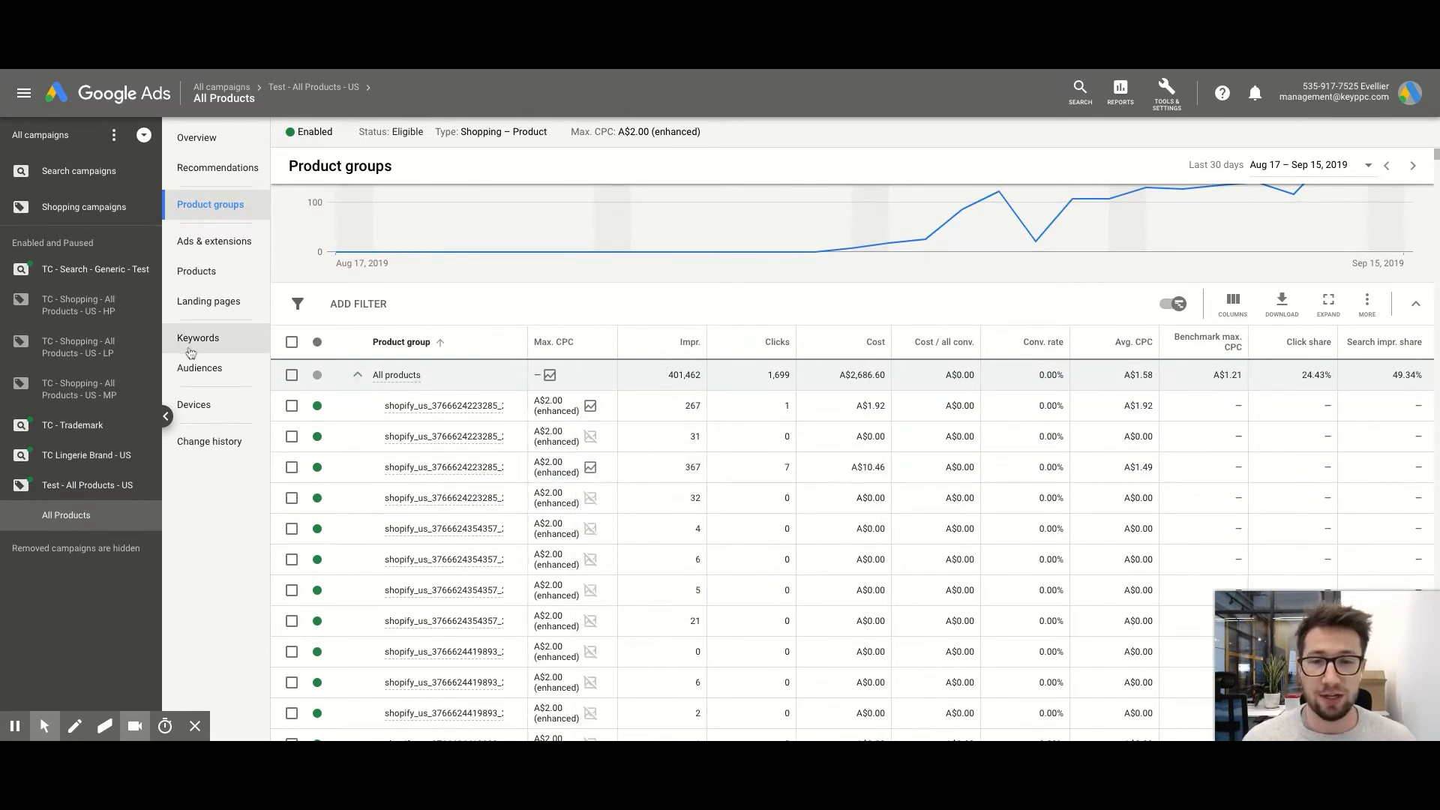
pyautogui.click(221, 87)
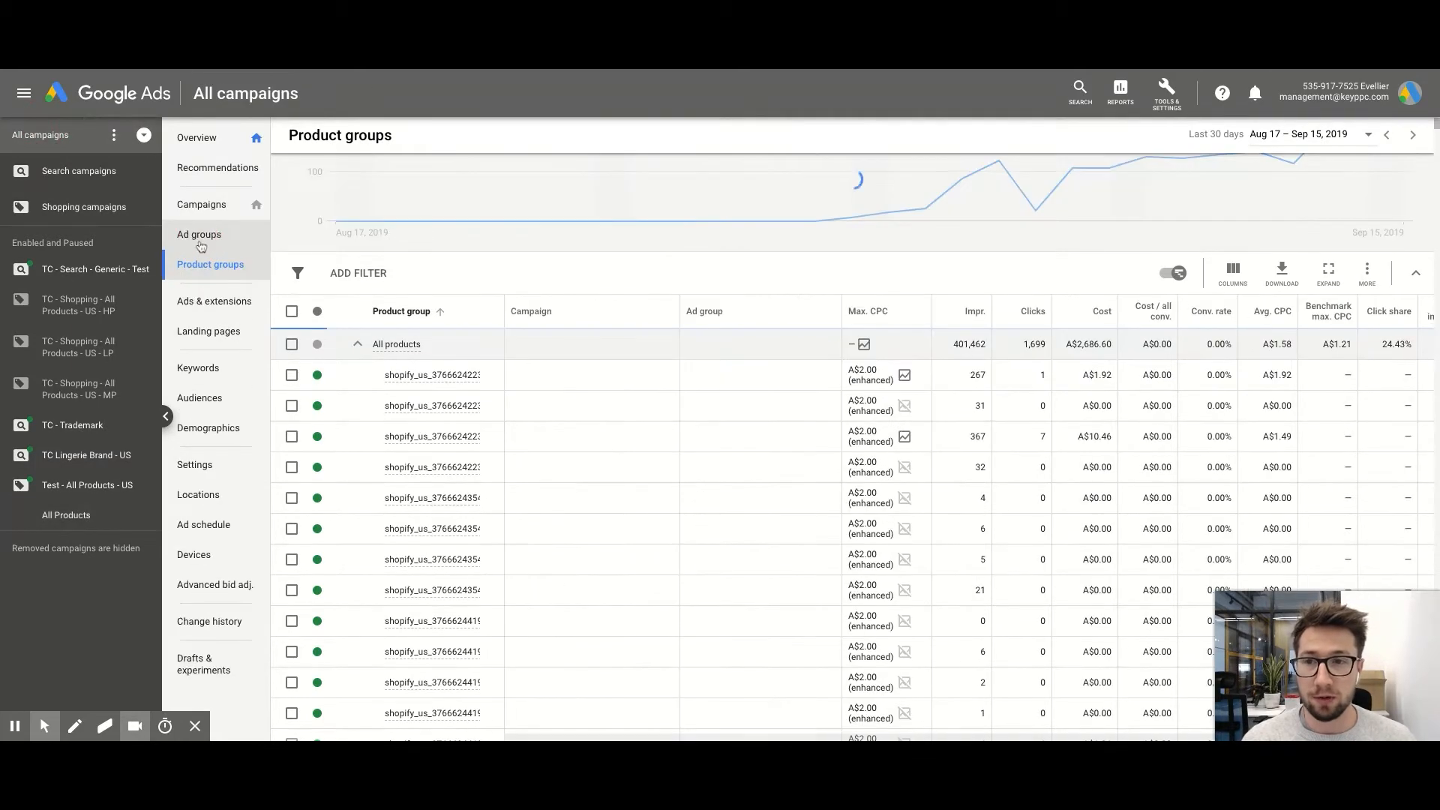
pyautogui.click(201, 204)
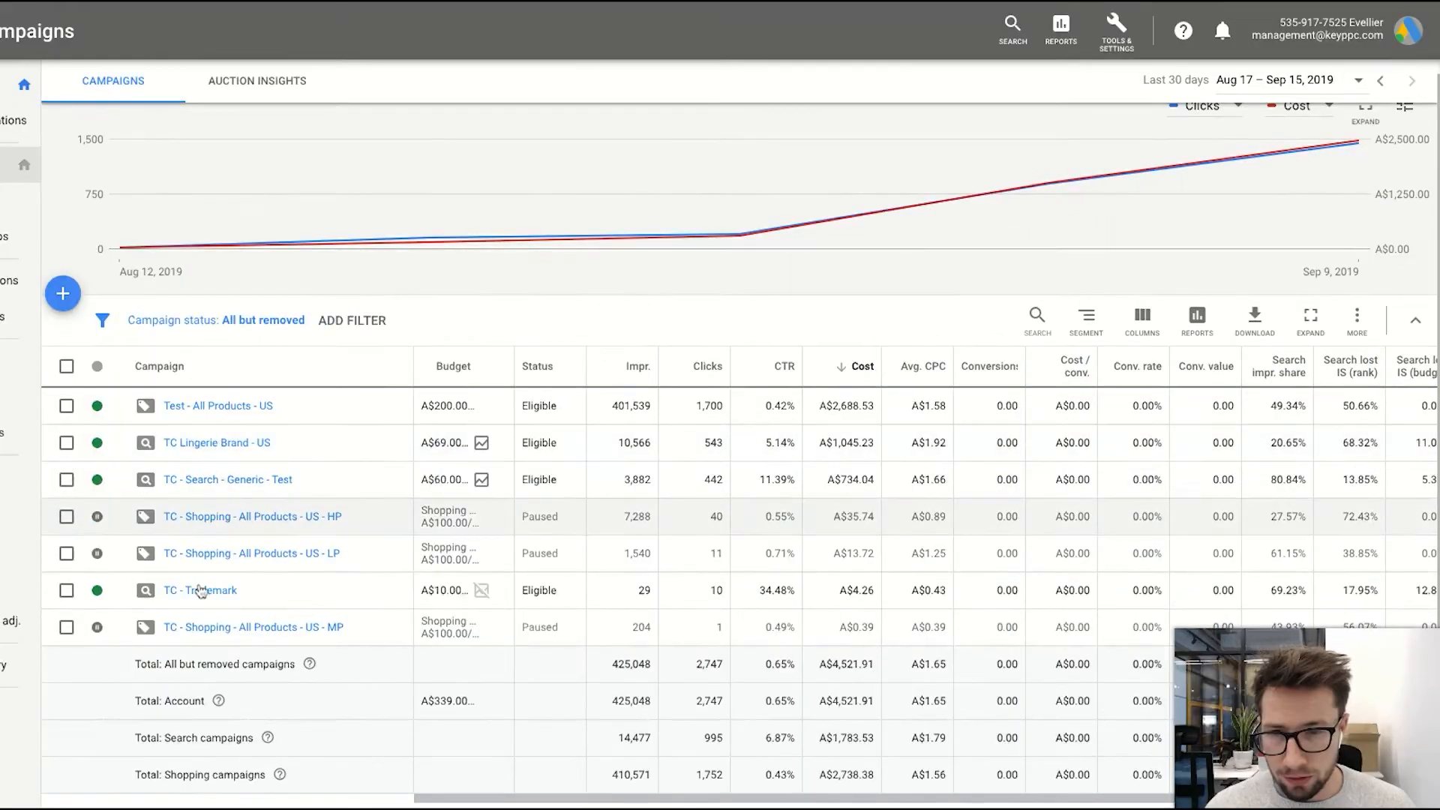
# - Navigate via TC - Trademark into TC Lingerie Brand - US and the Eberjey ad group's keywords
pyautogui.click(200, 590)
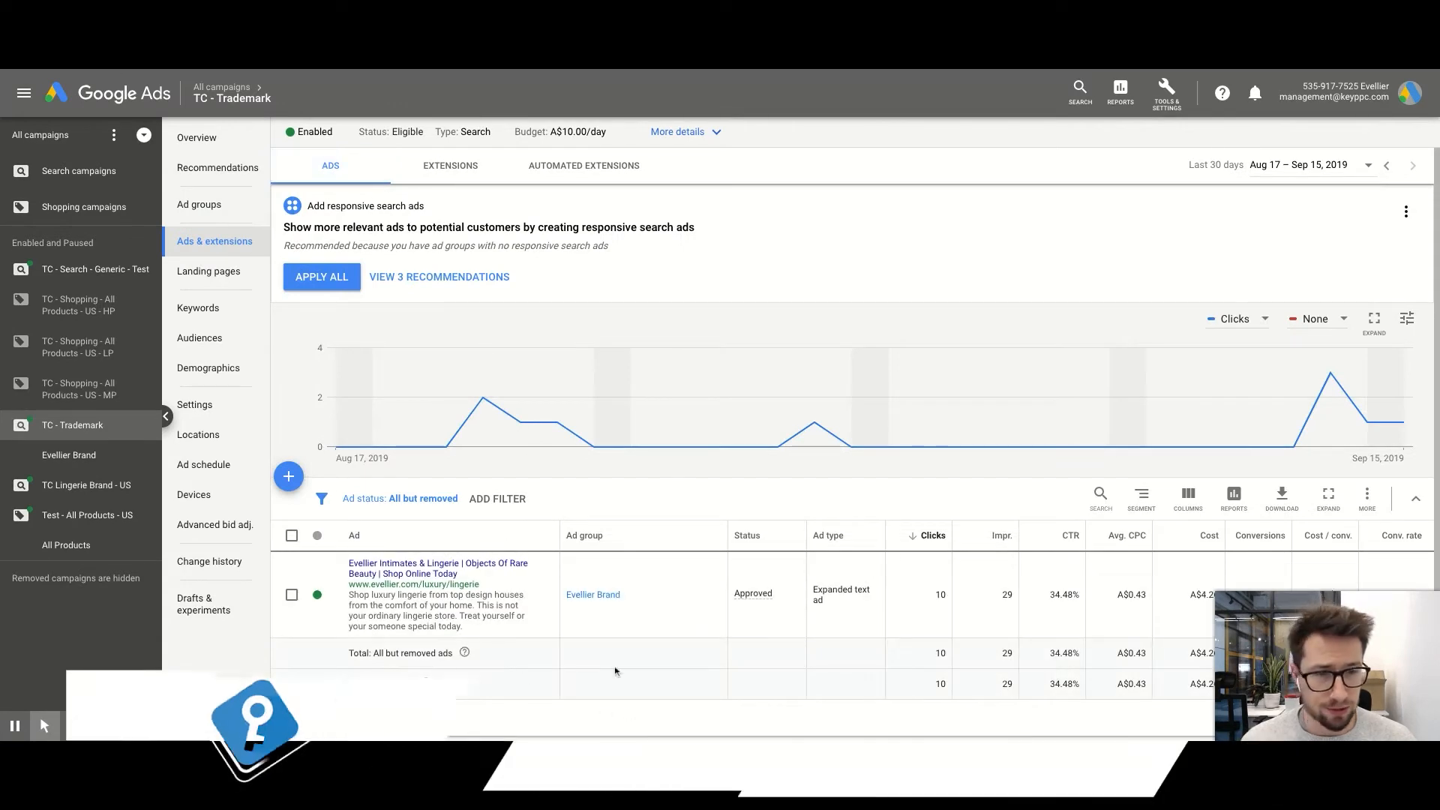
pyautogui.scroll(-3)
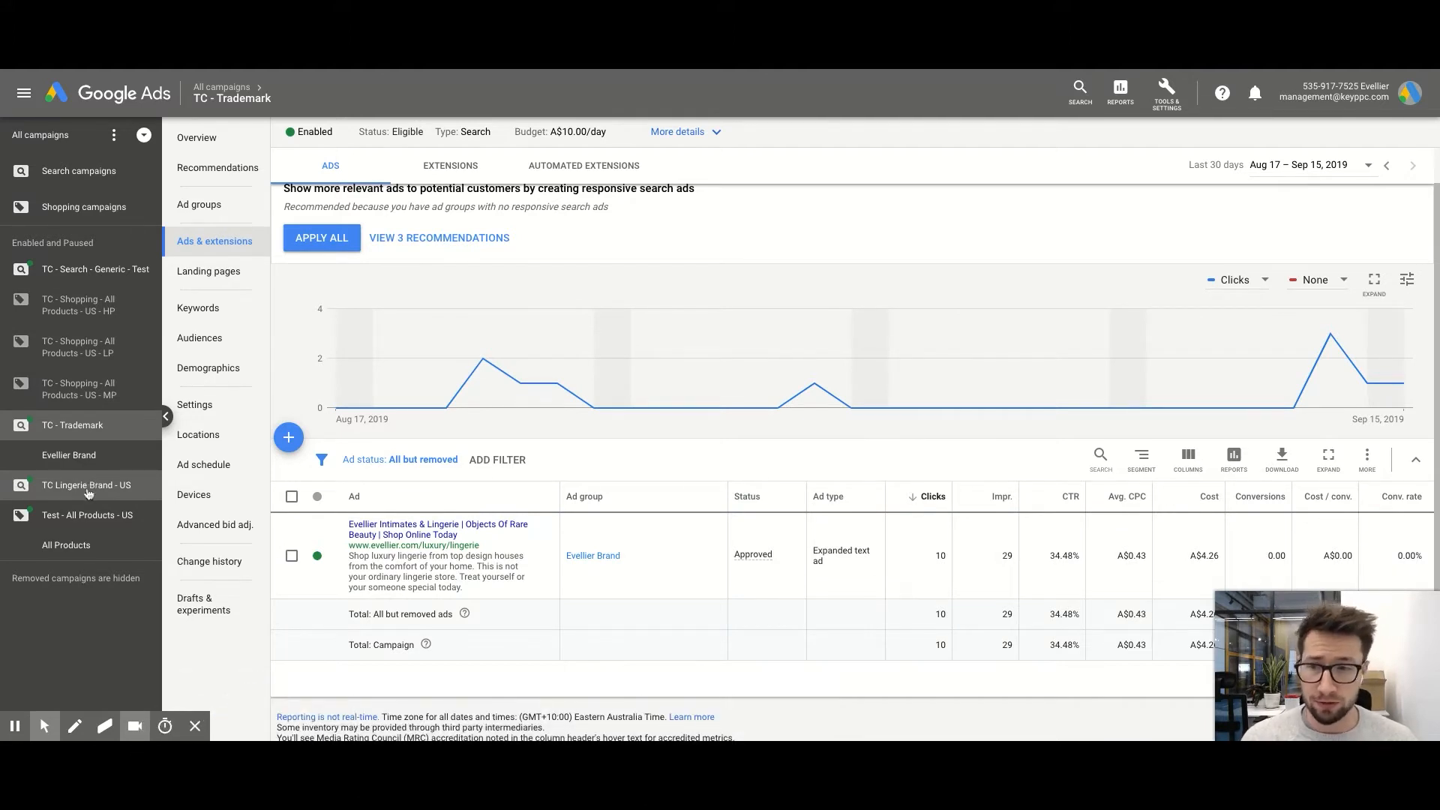
pyautogui.click(84, 485)
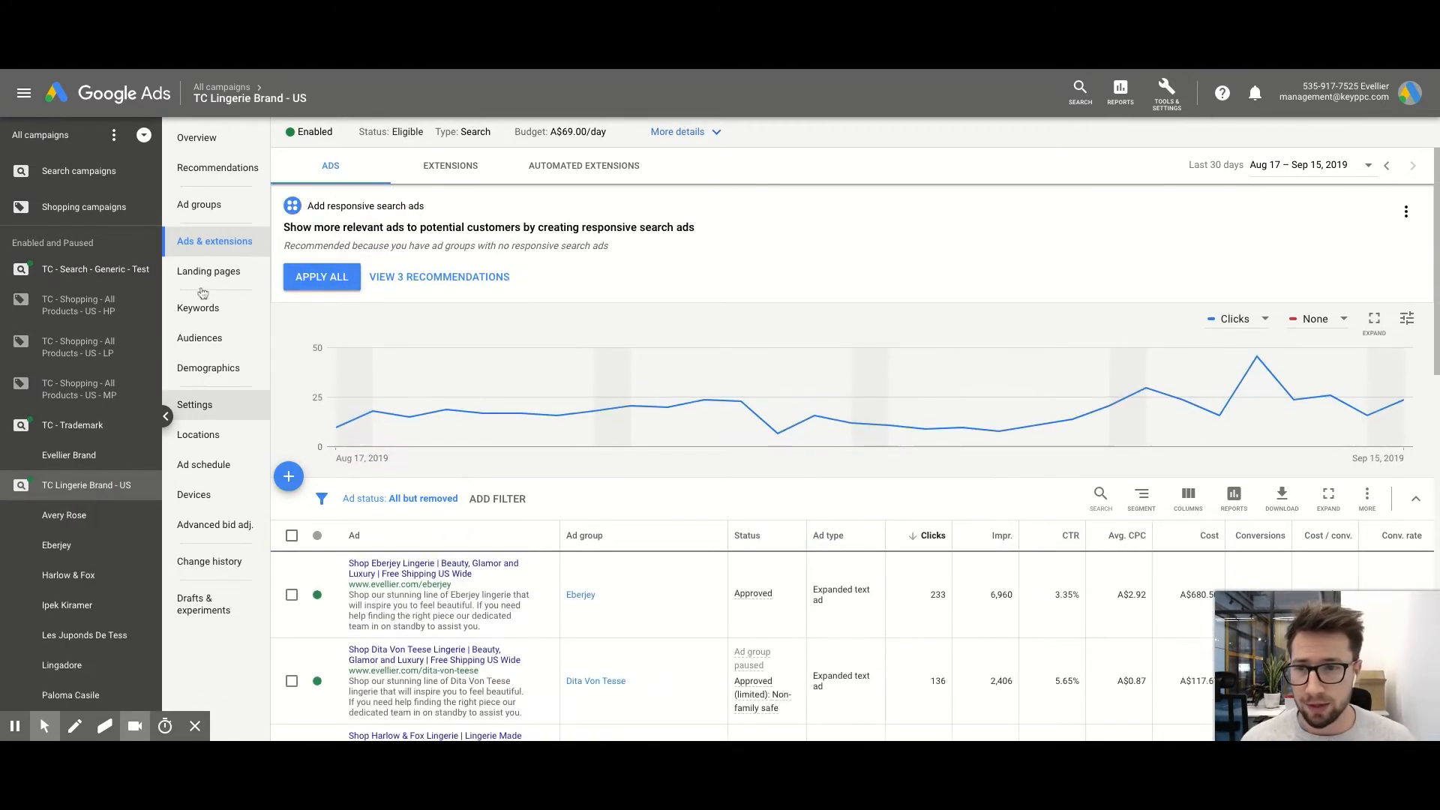
pyautogui.click(200, 204)
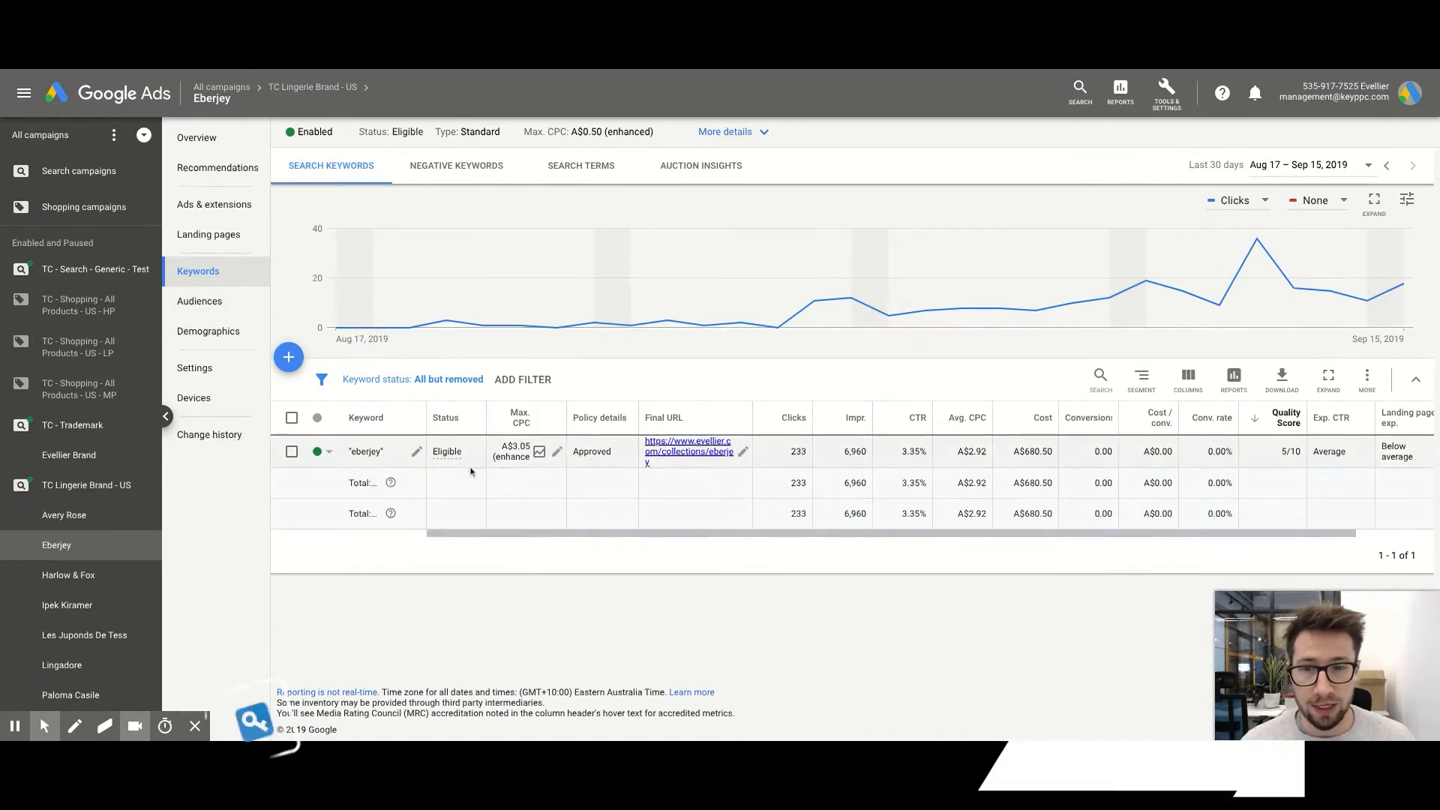
# - Check the Eberjey ads and campaign-level extensions, then list the campaign's ad groups
pyautogui.click(214, 204)
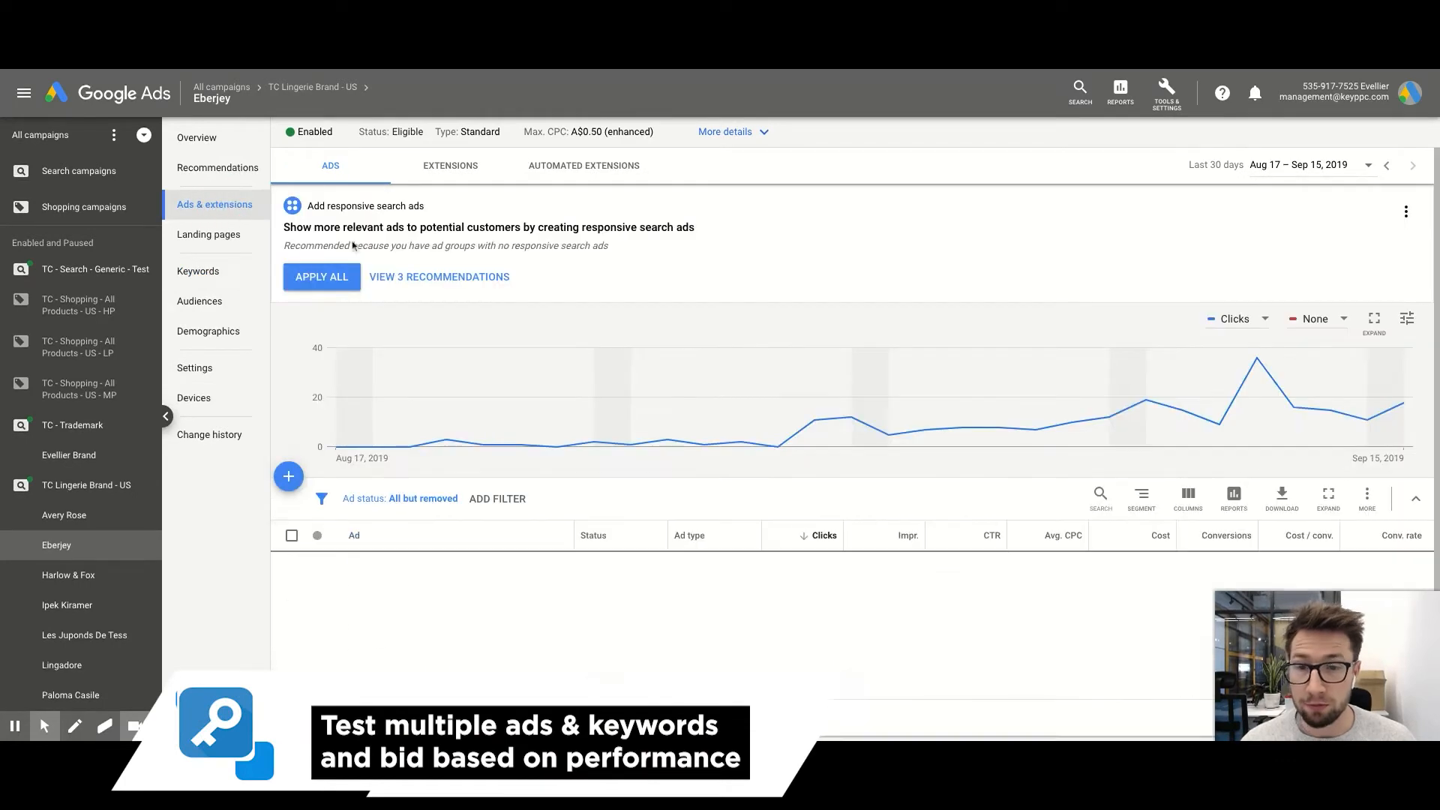
pyautogui.click(450, 165)
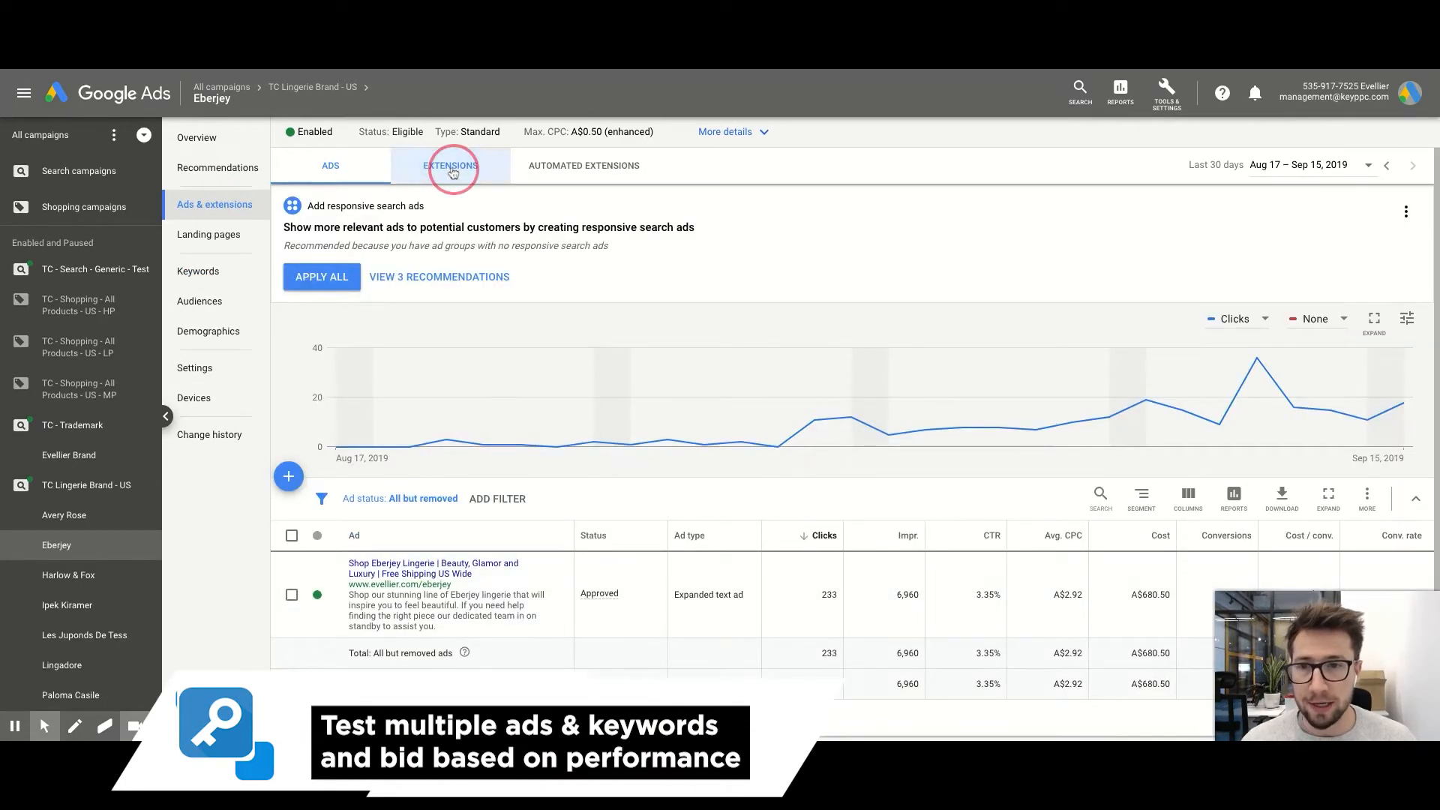
pyautogui.click(450, 165)
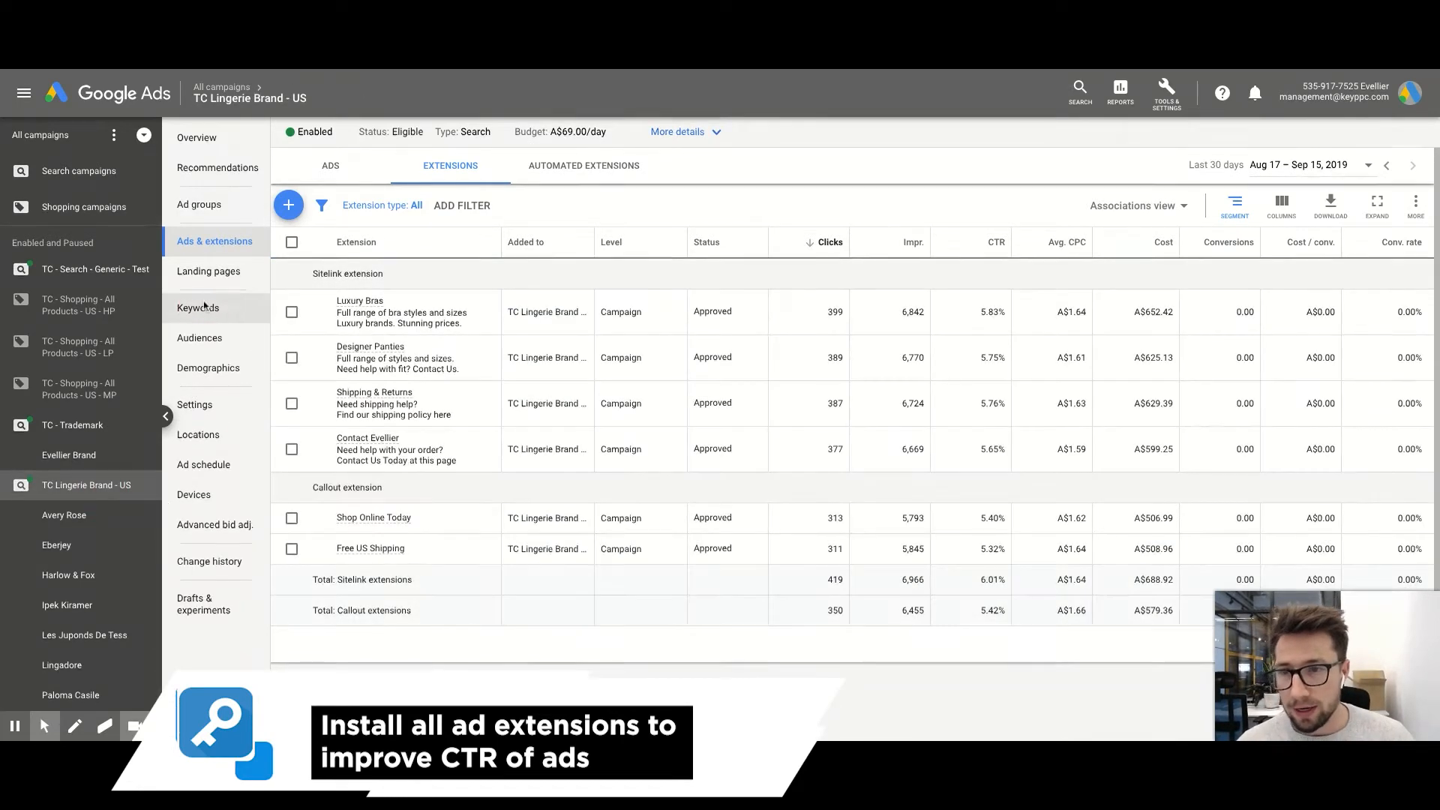
pyautogui.click(198, 308)
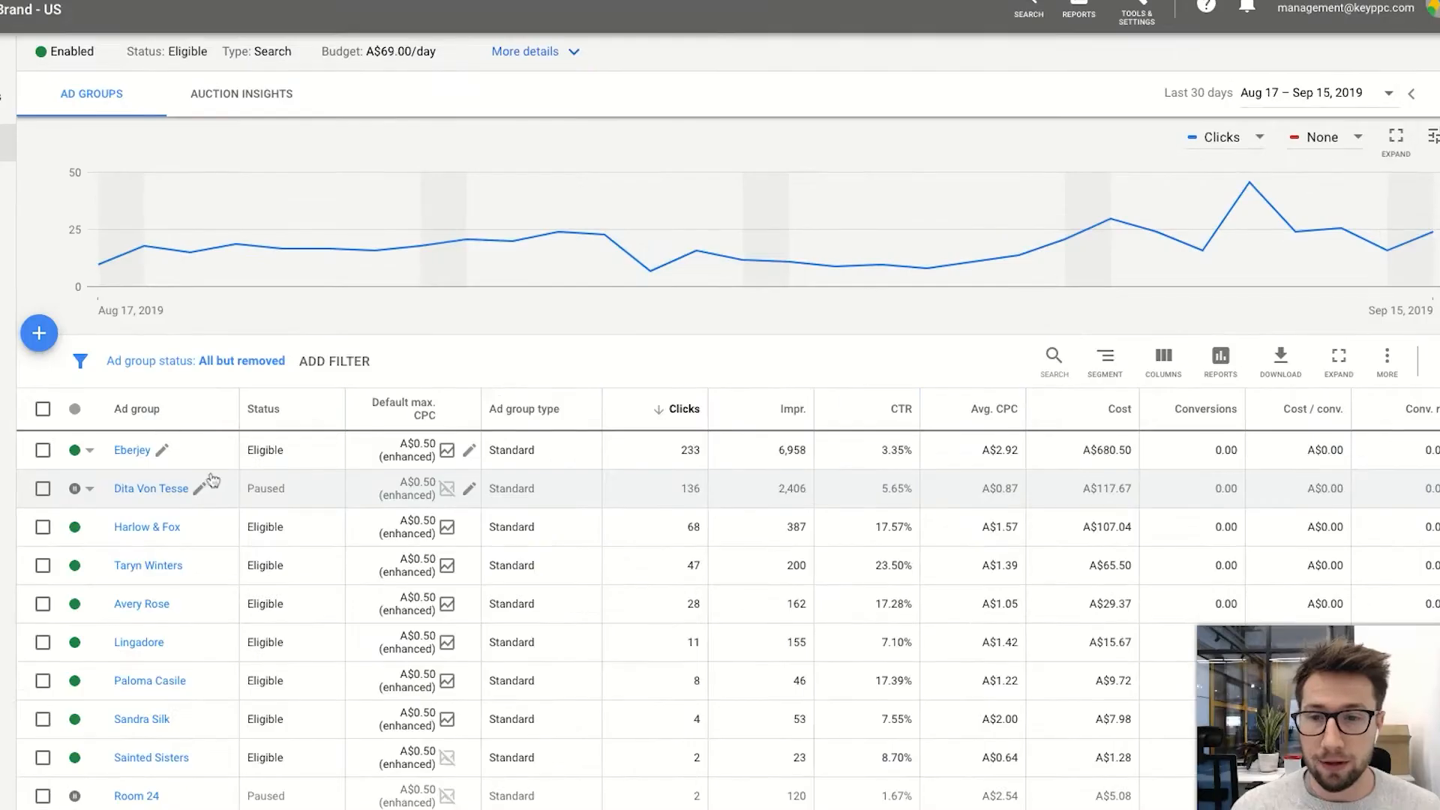
# - Go through the Eberjey ad group's search terms report, including eberjey pajamas
pyautogui.scroll(-3)
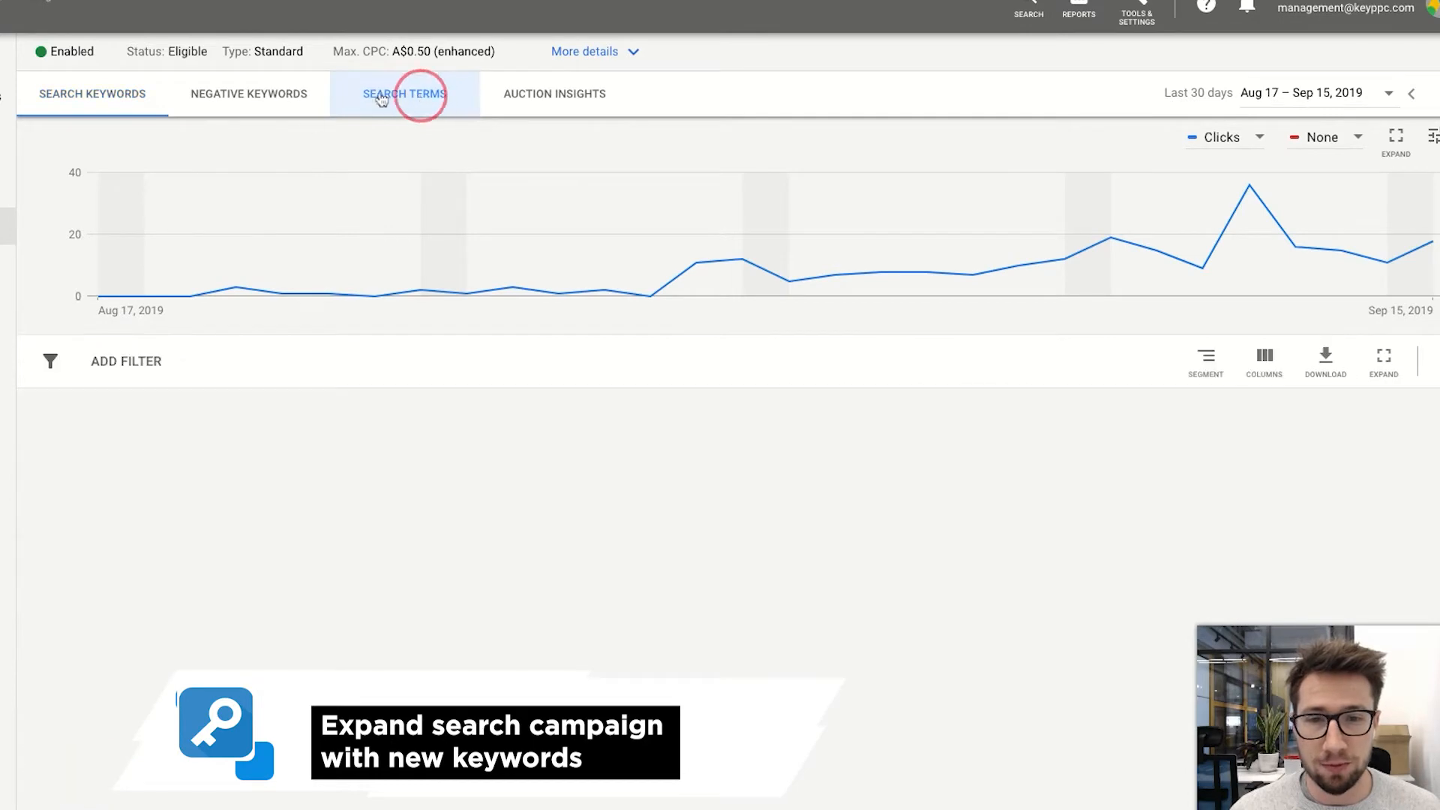
pyautogui.click(403, 93)
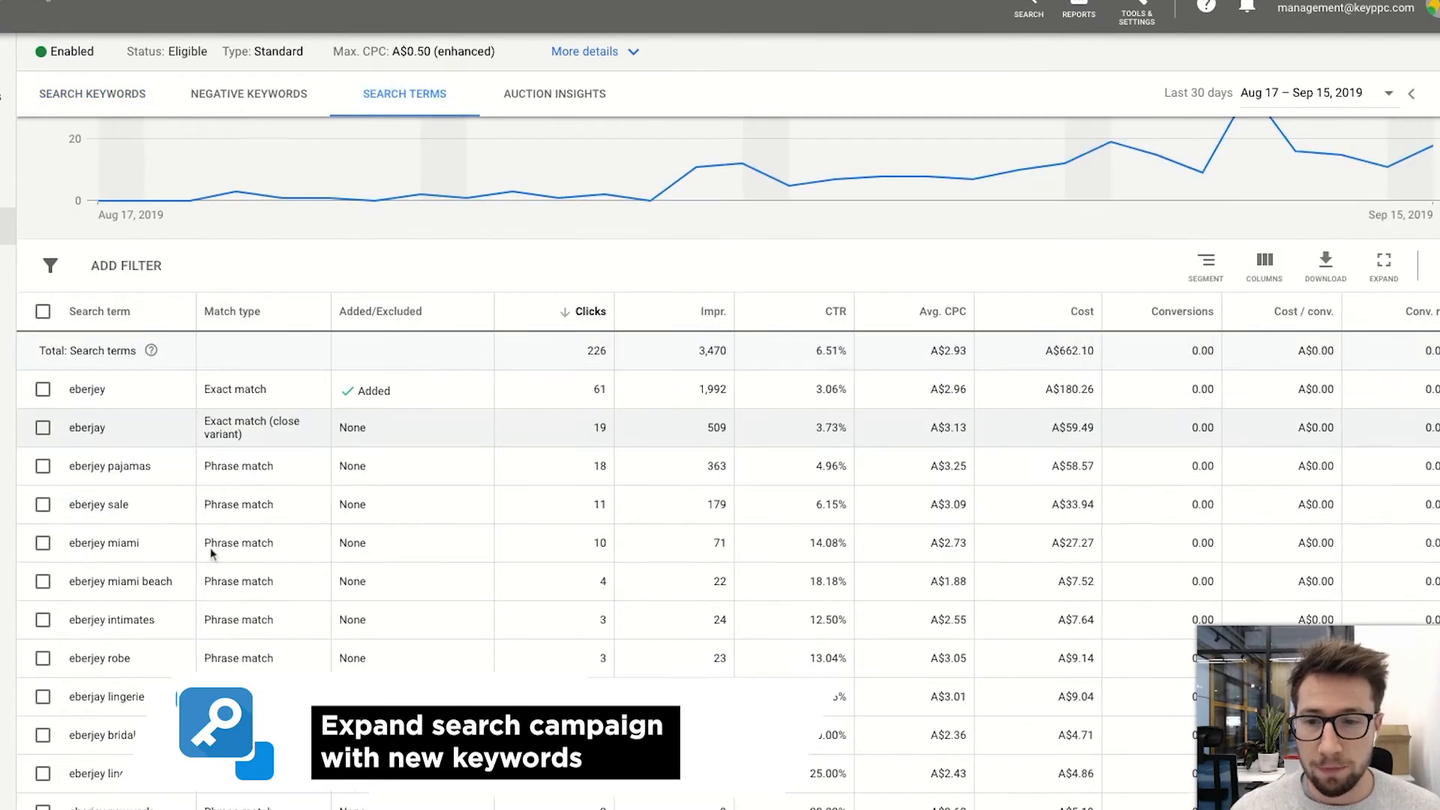
pyautogui.doubleClick(108, 465)
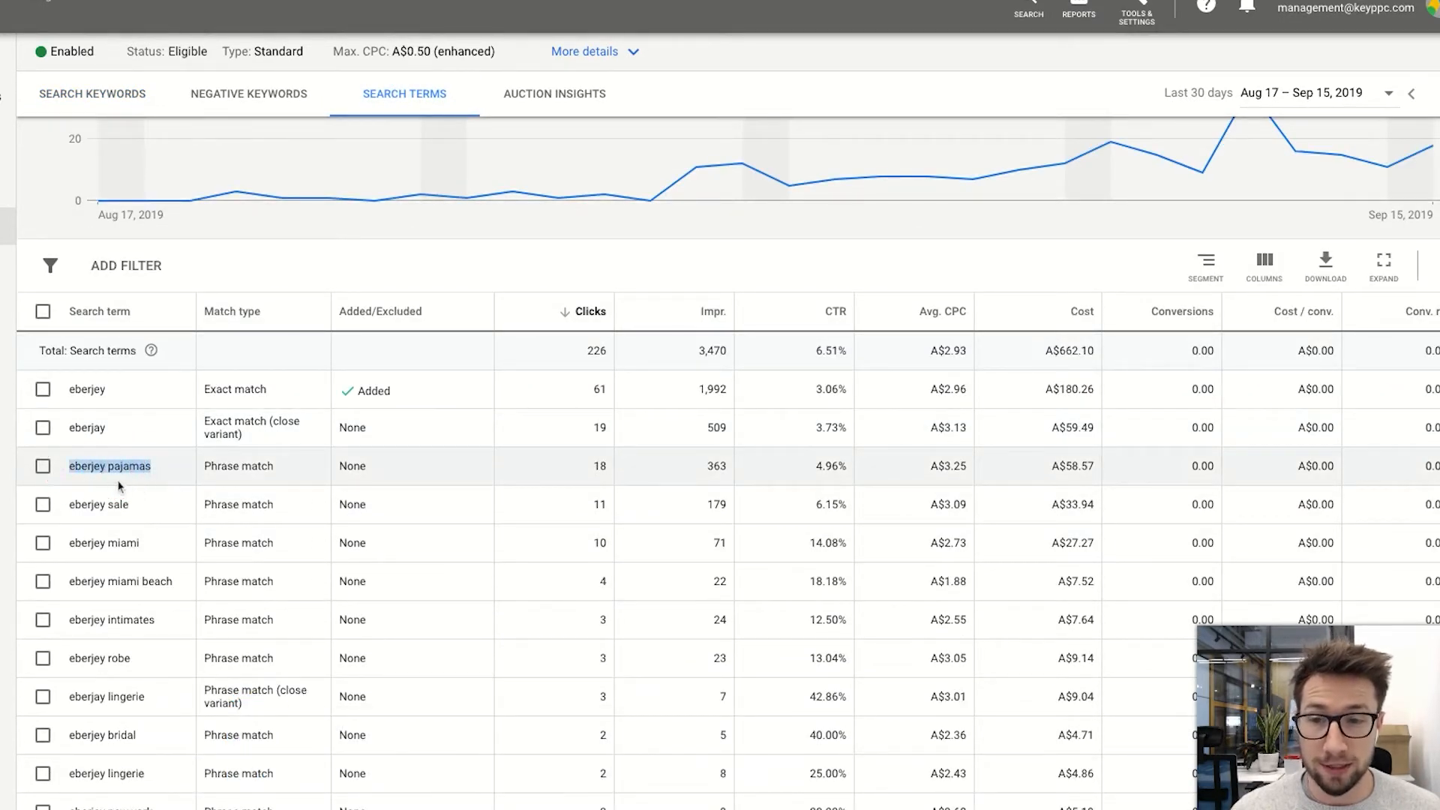
pyautogui.scroll(-3)
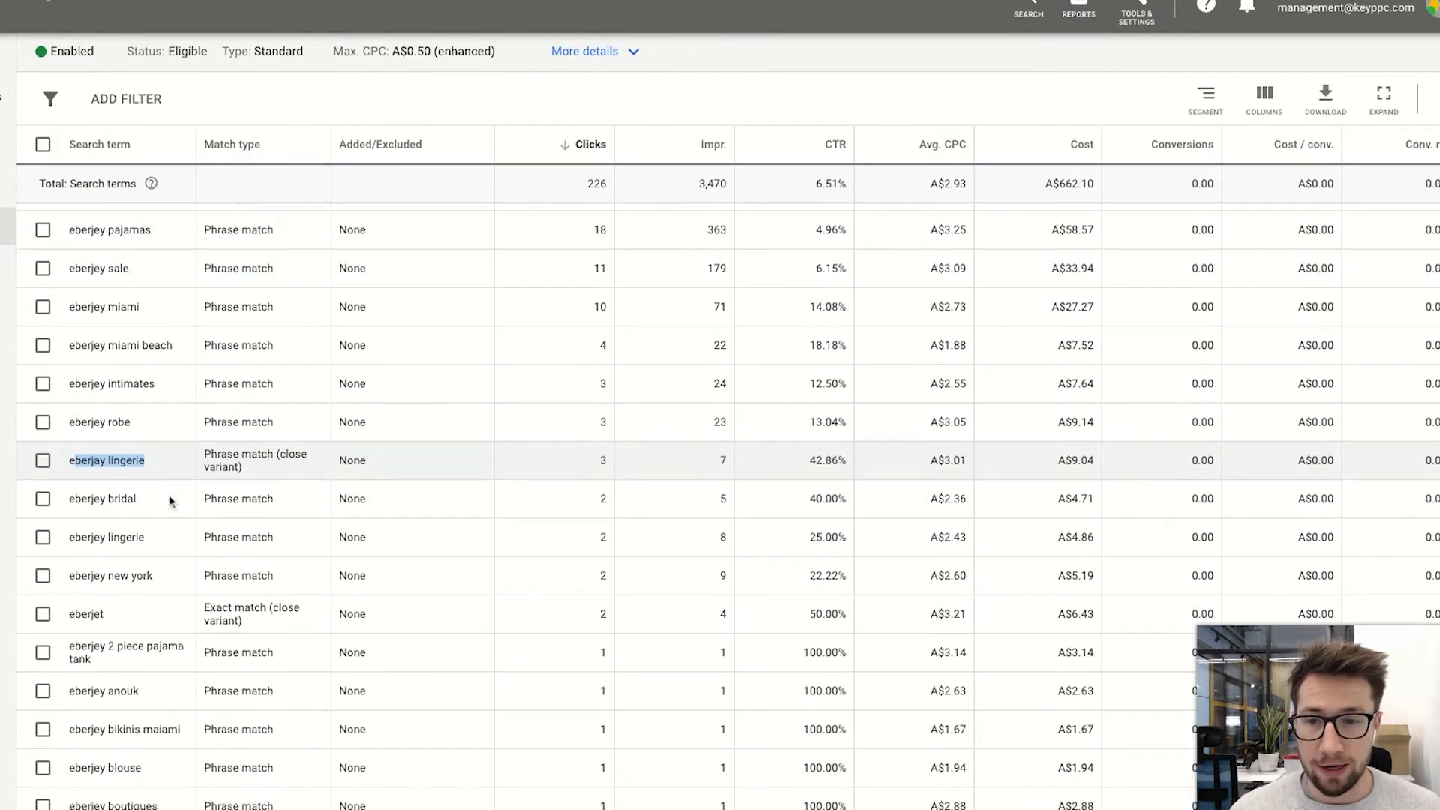
pyautogui.scroll(-3)
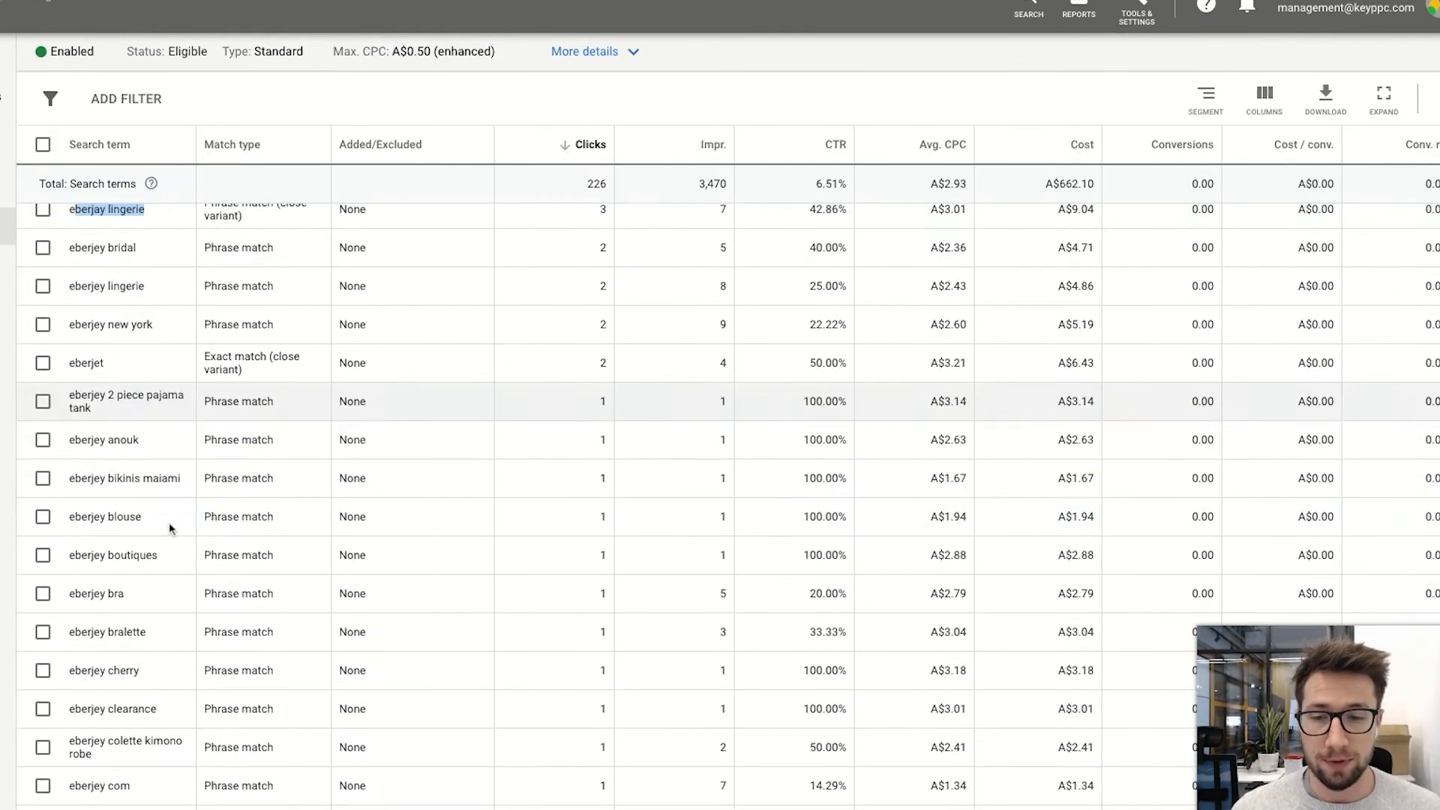
pyautogui.scroll(-3)
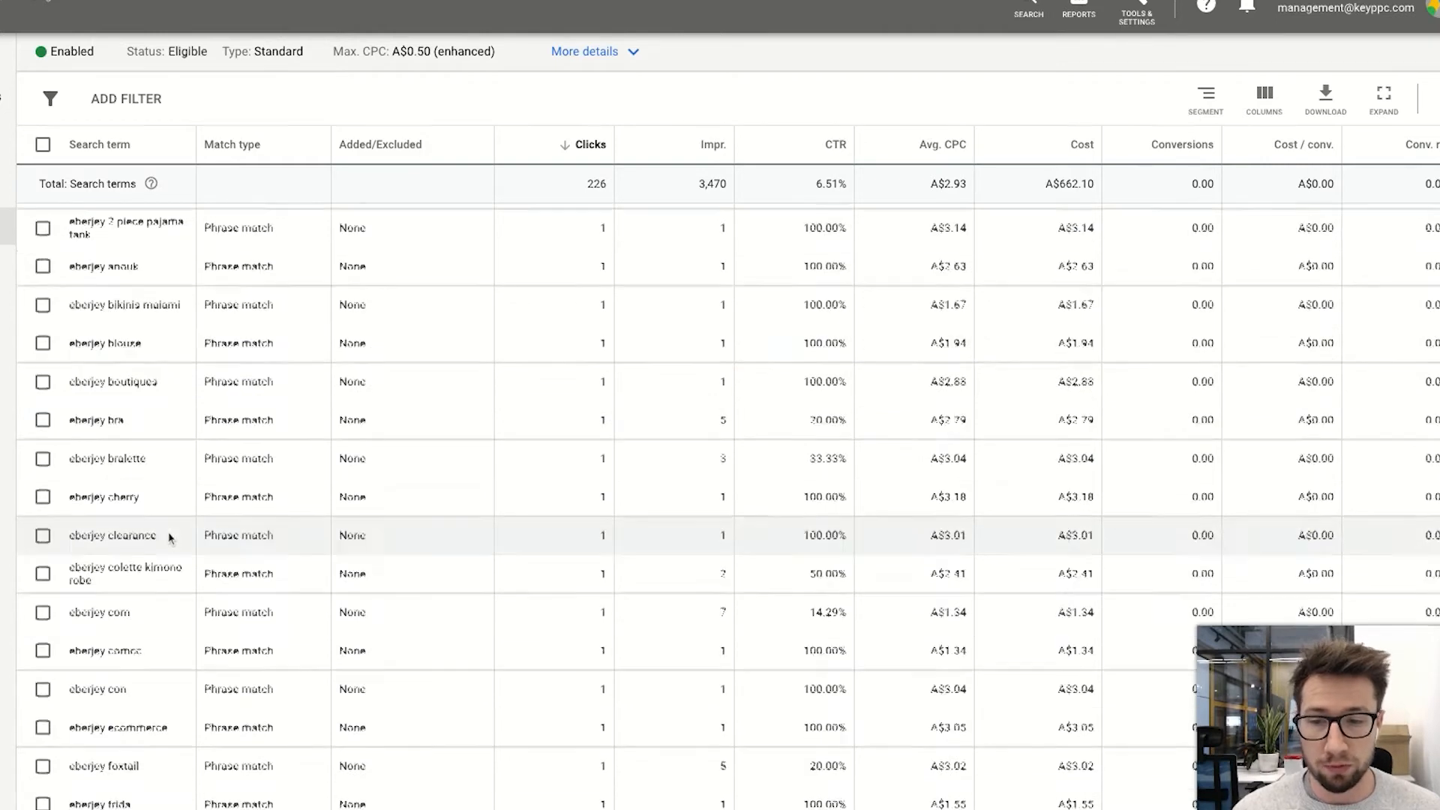
pyautogui.scroll(-3)
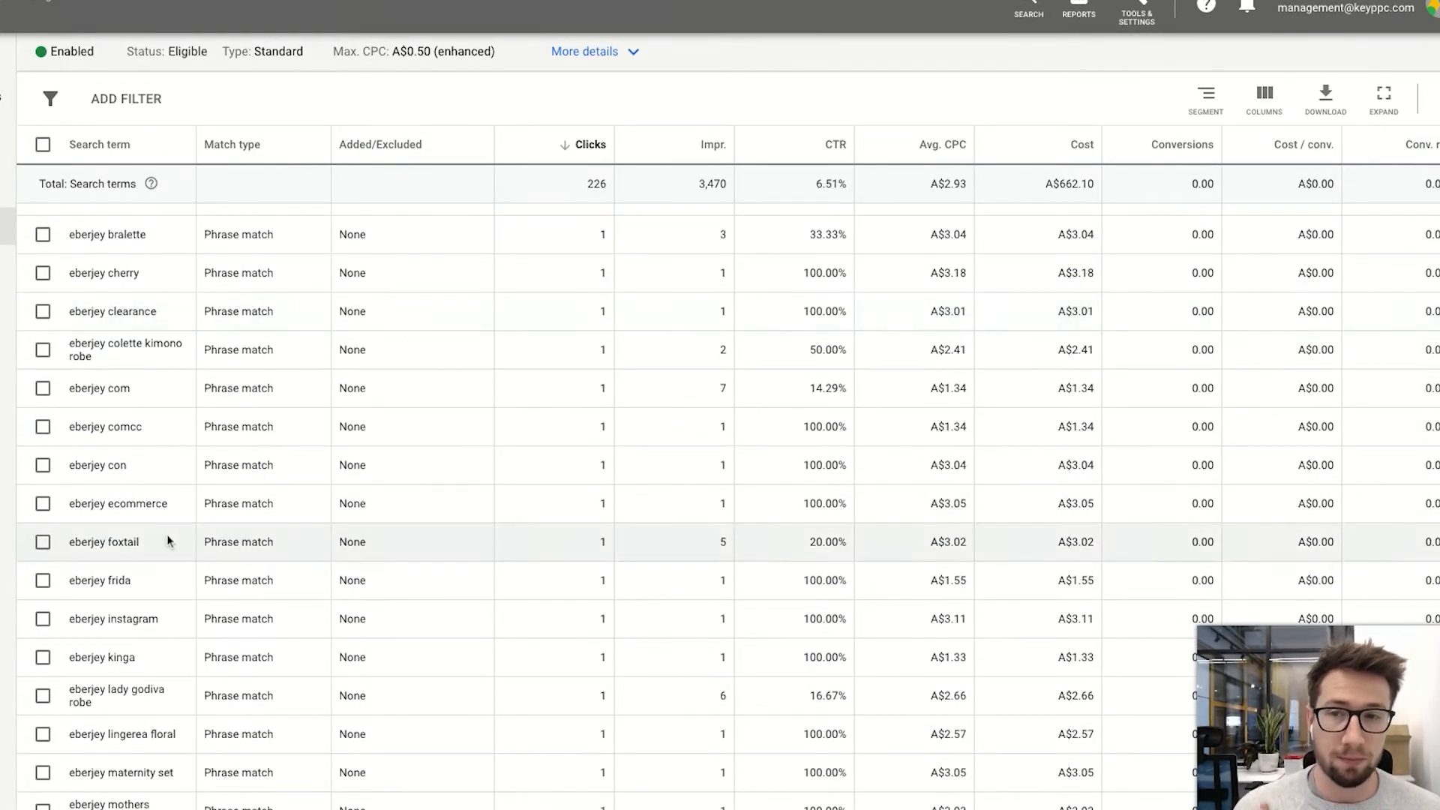
pyautogui.moveTo(139, 561)
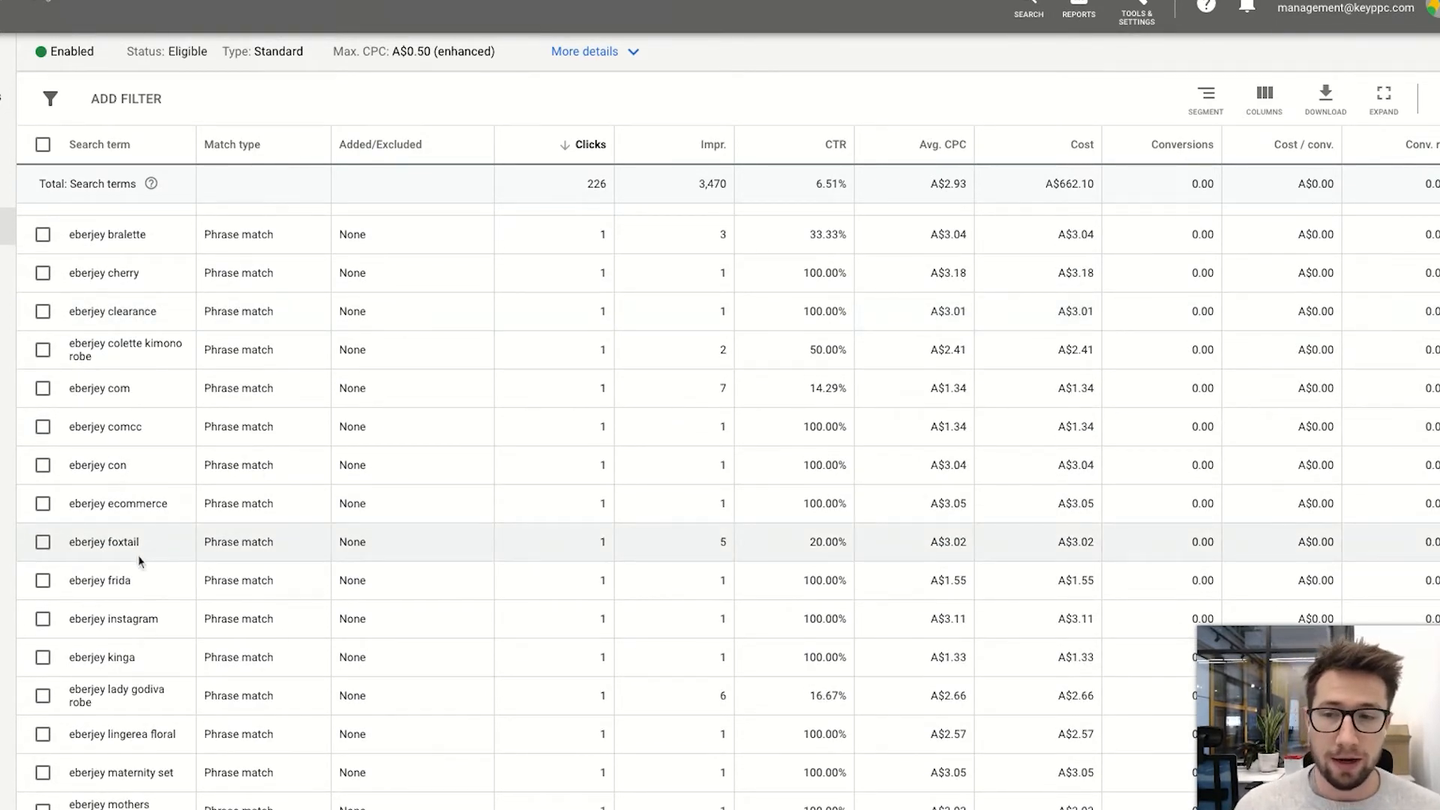
pyautogui.scroll(-3)
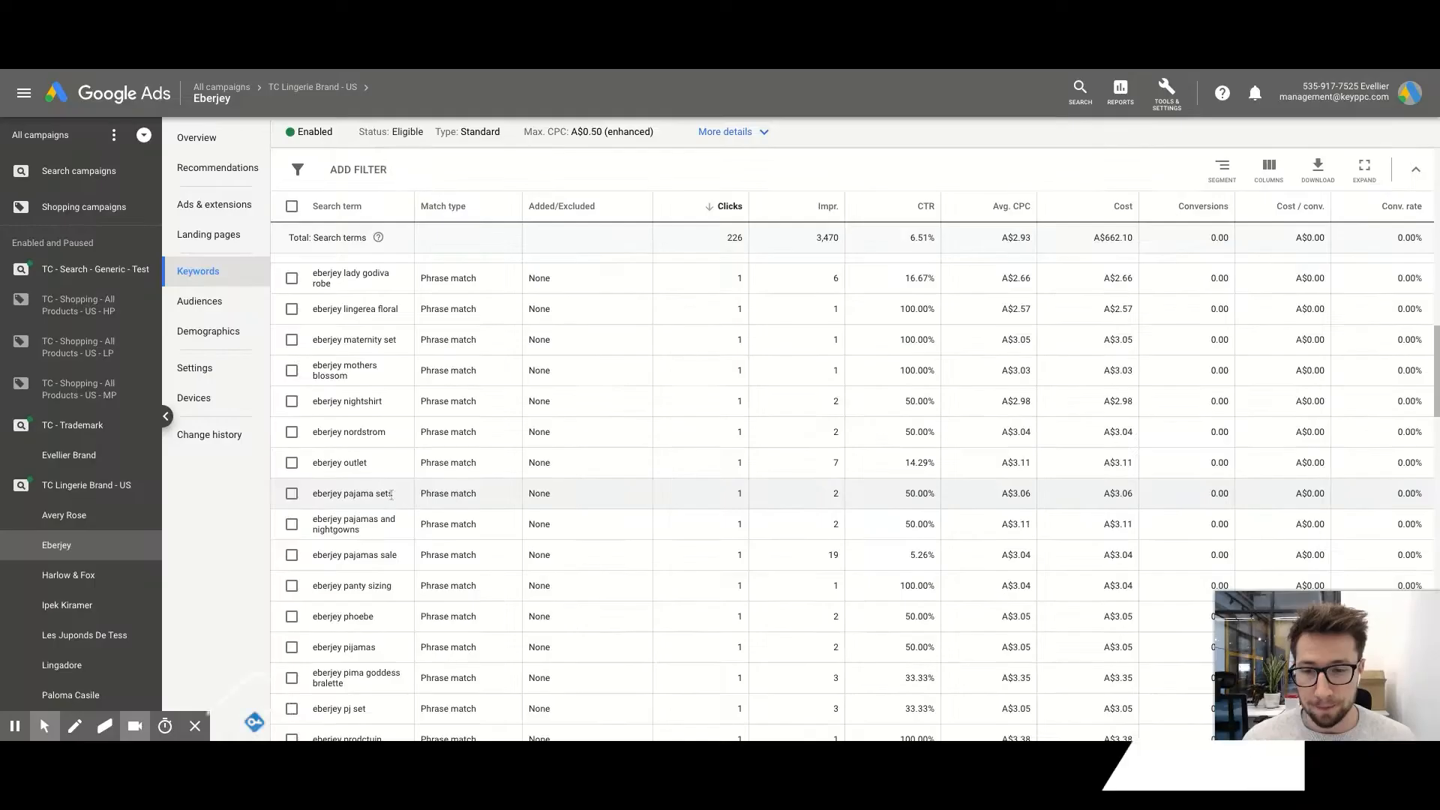
pyautogui.scroll(-3)
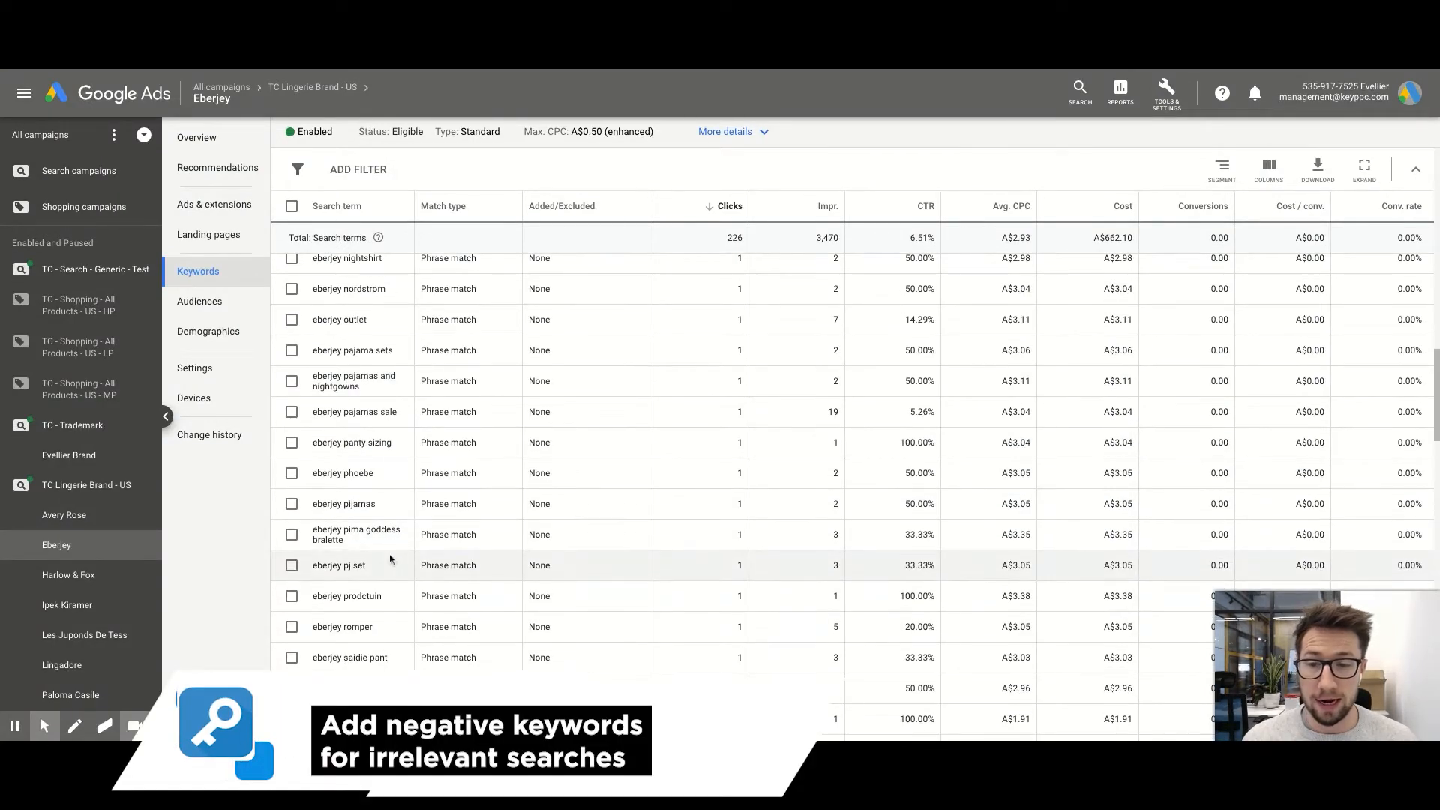
pyautogui.moveTo(382, 520)
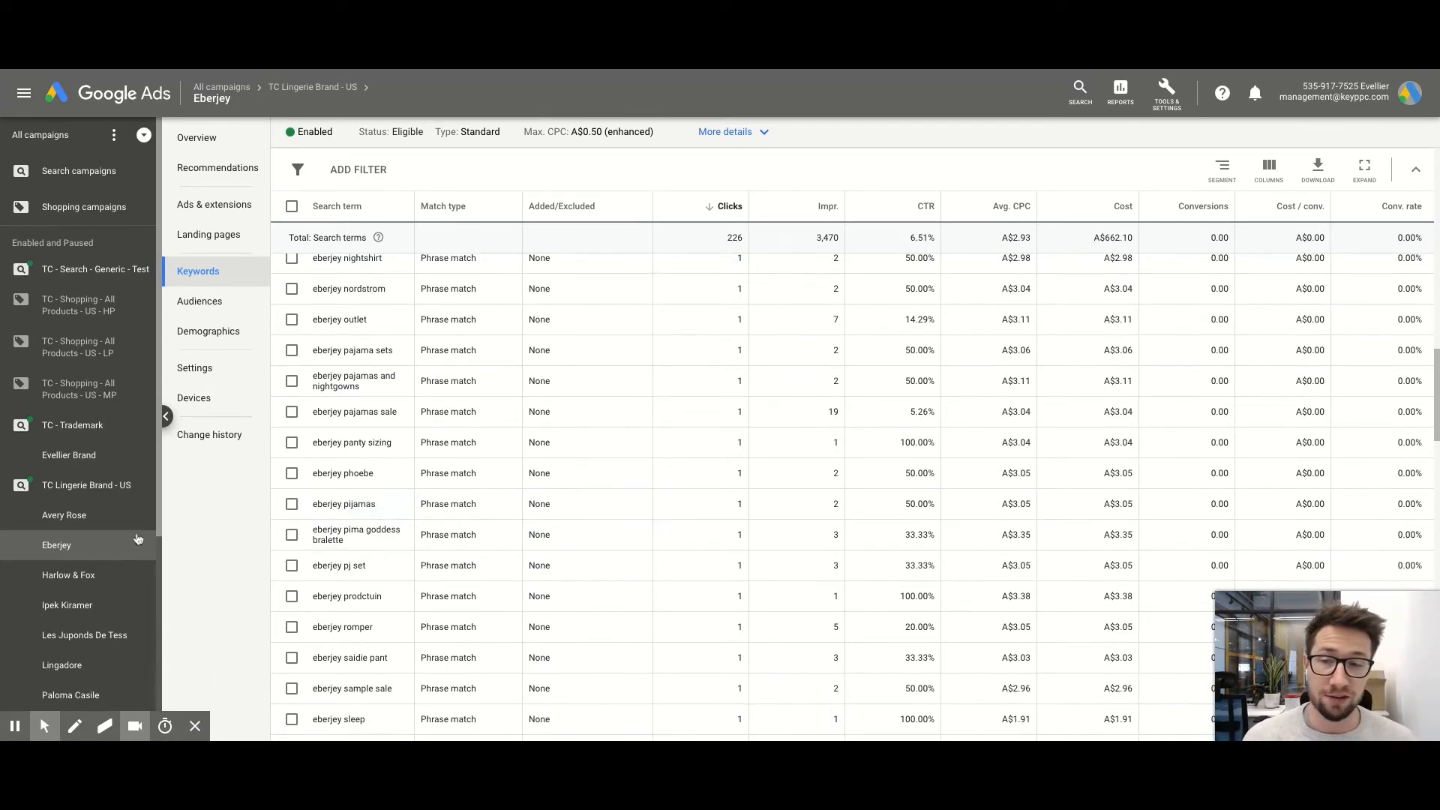
# - Return to the account-wide All campaigns overview
pyautogui.click(72, 424)
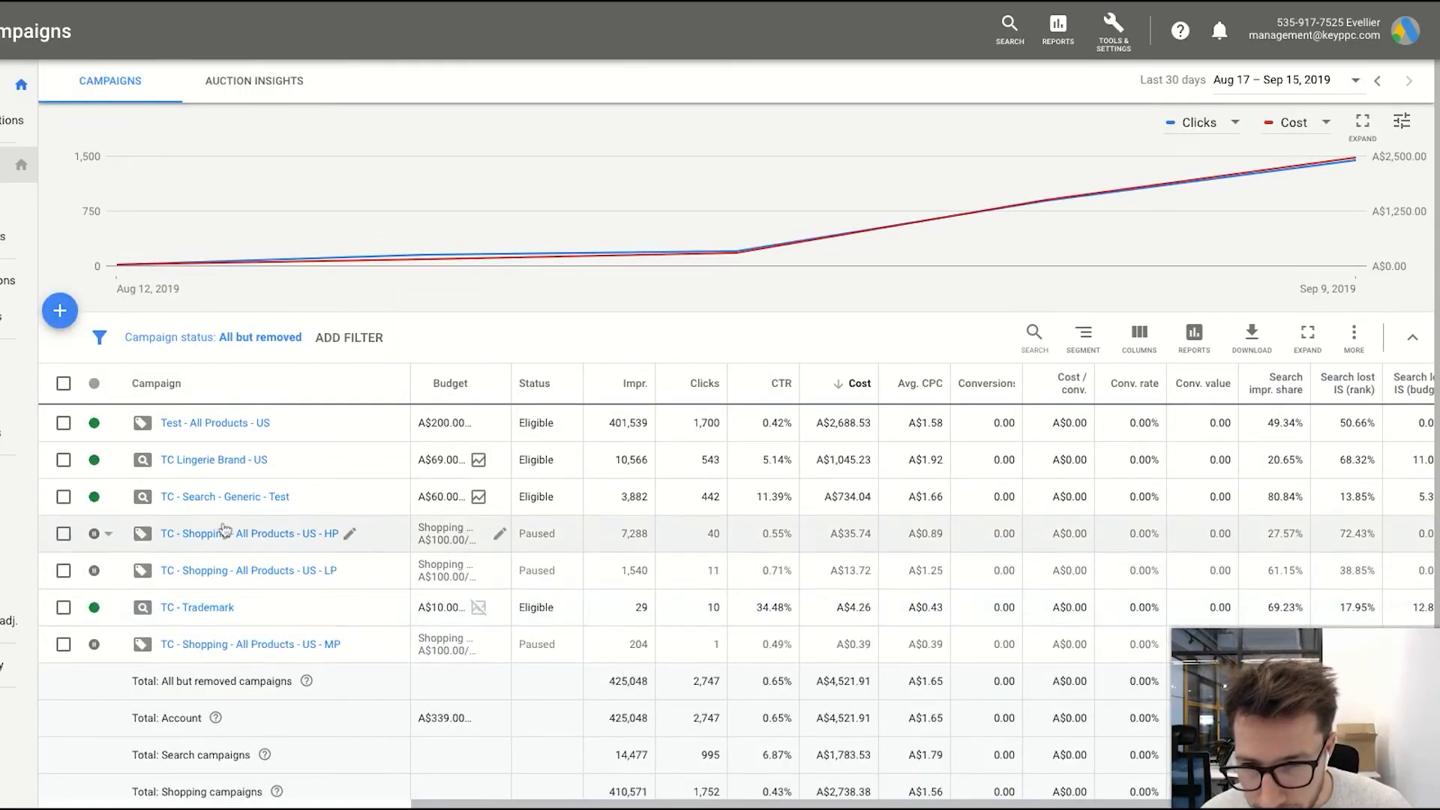
# - Review the Luxury Lingerie Target ad group's search terms in TC - Search - Generic - Test
pyautogui.click(224, 496)
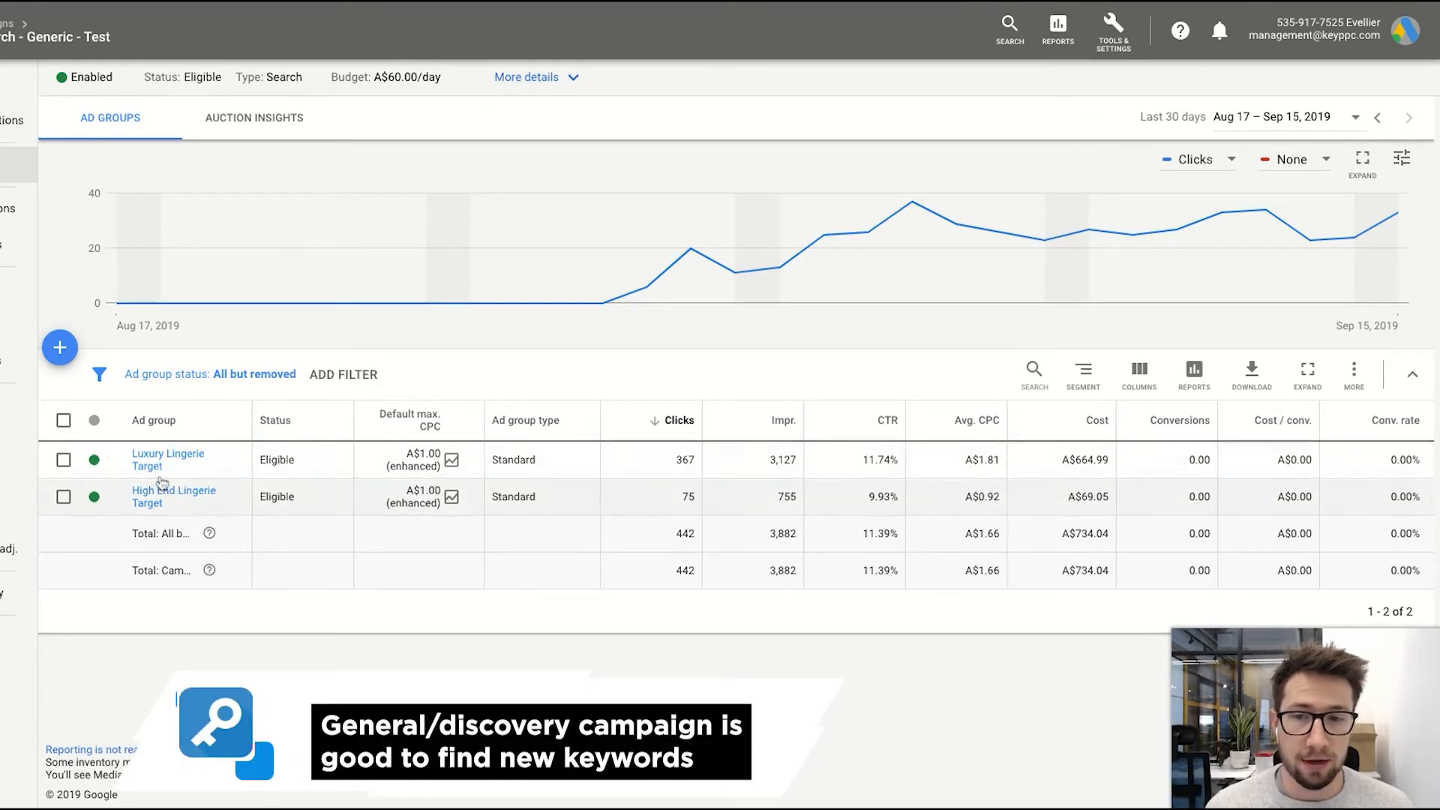
pyautogui.click(167, 459)
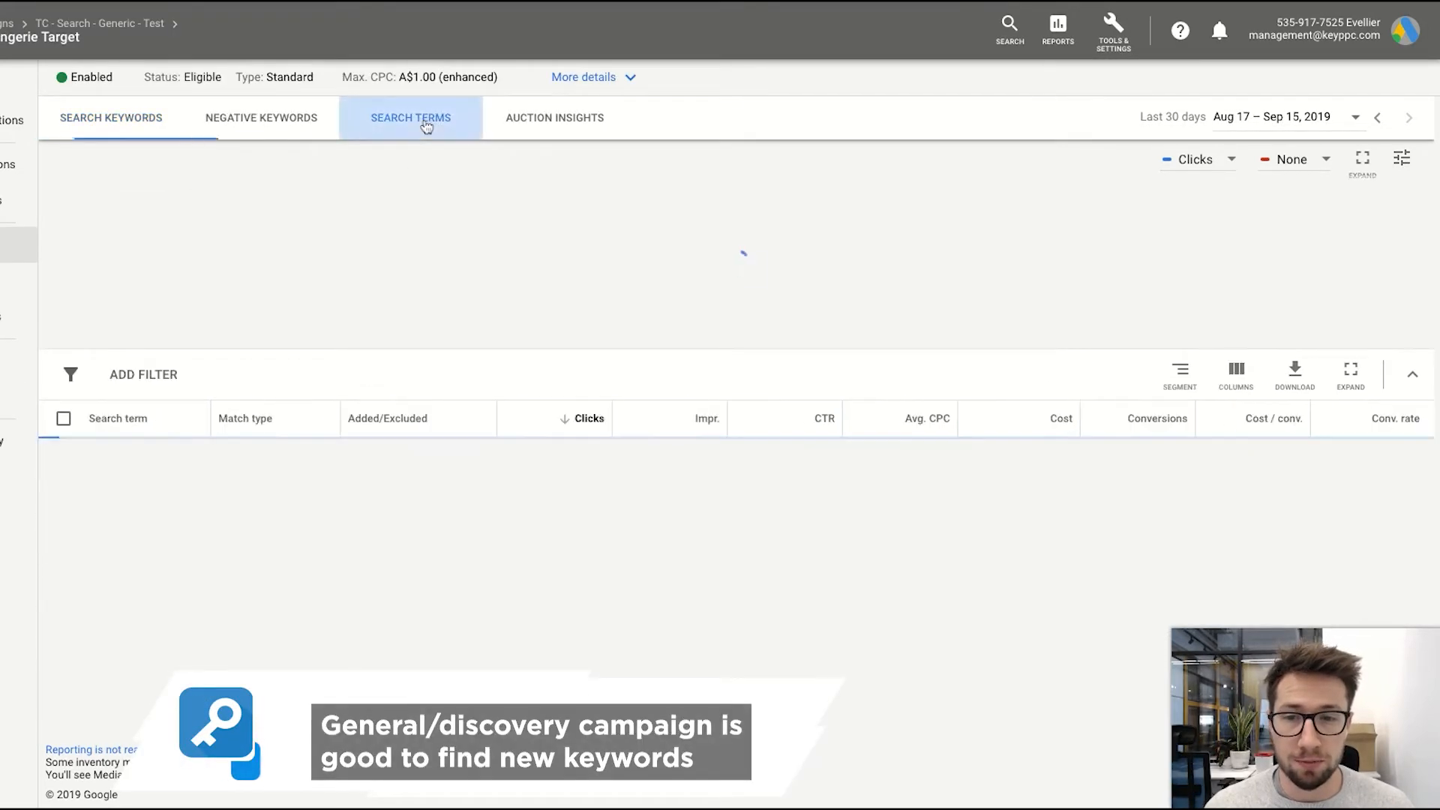
pyautogui.click(409, 117)
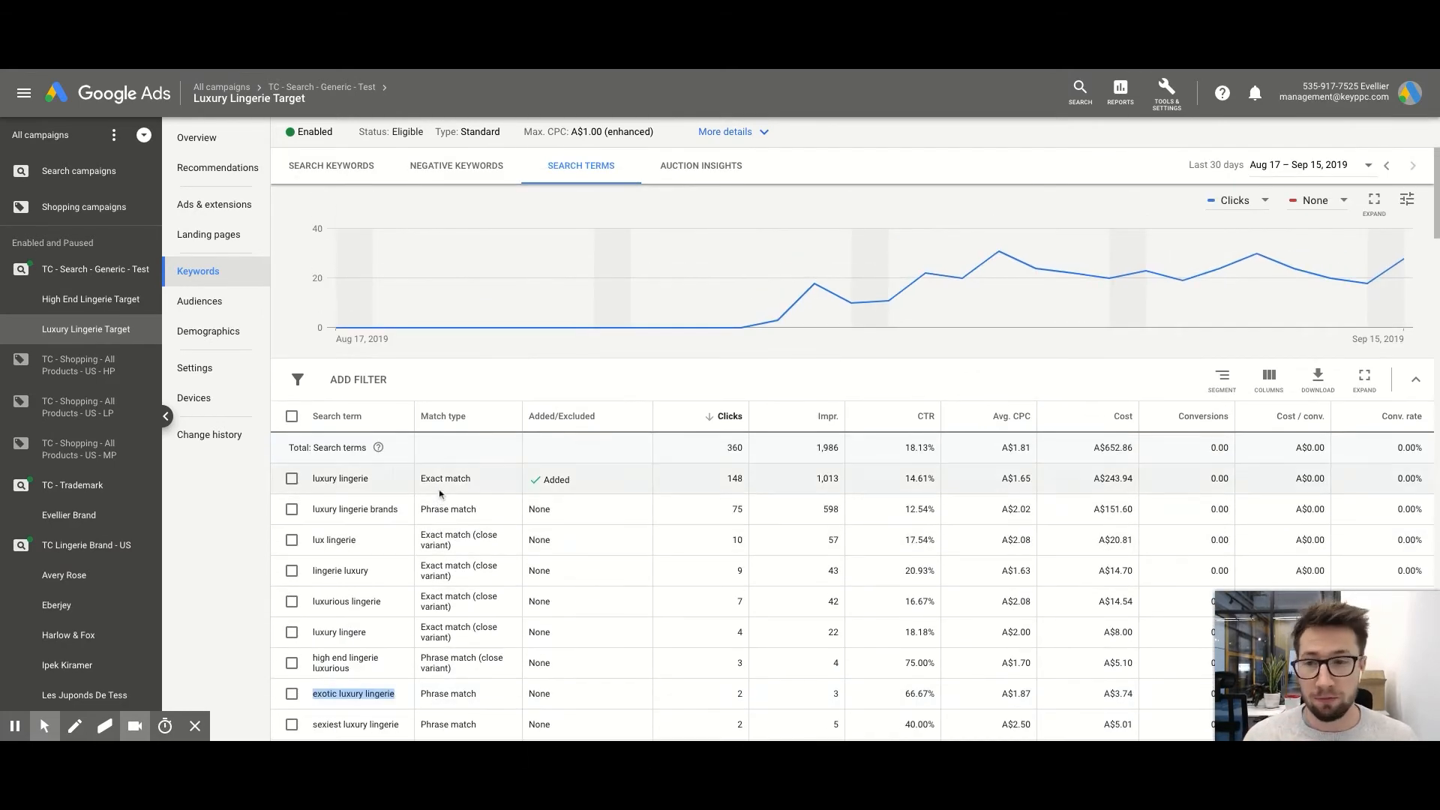
# - View account-wide search terms, then return to the all-campaigns overview
pyautogui.click(202, 204)
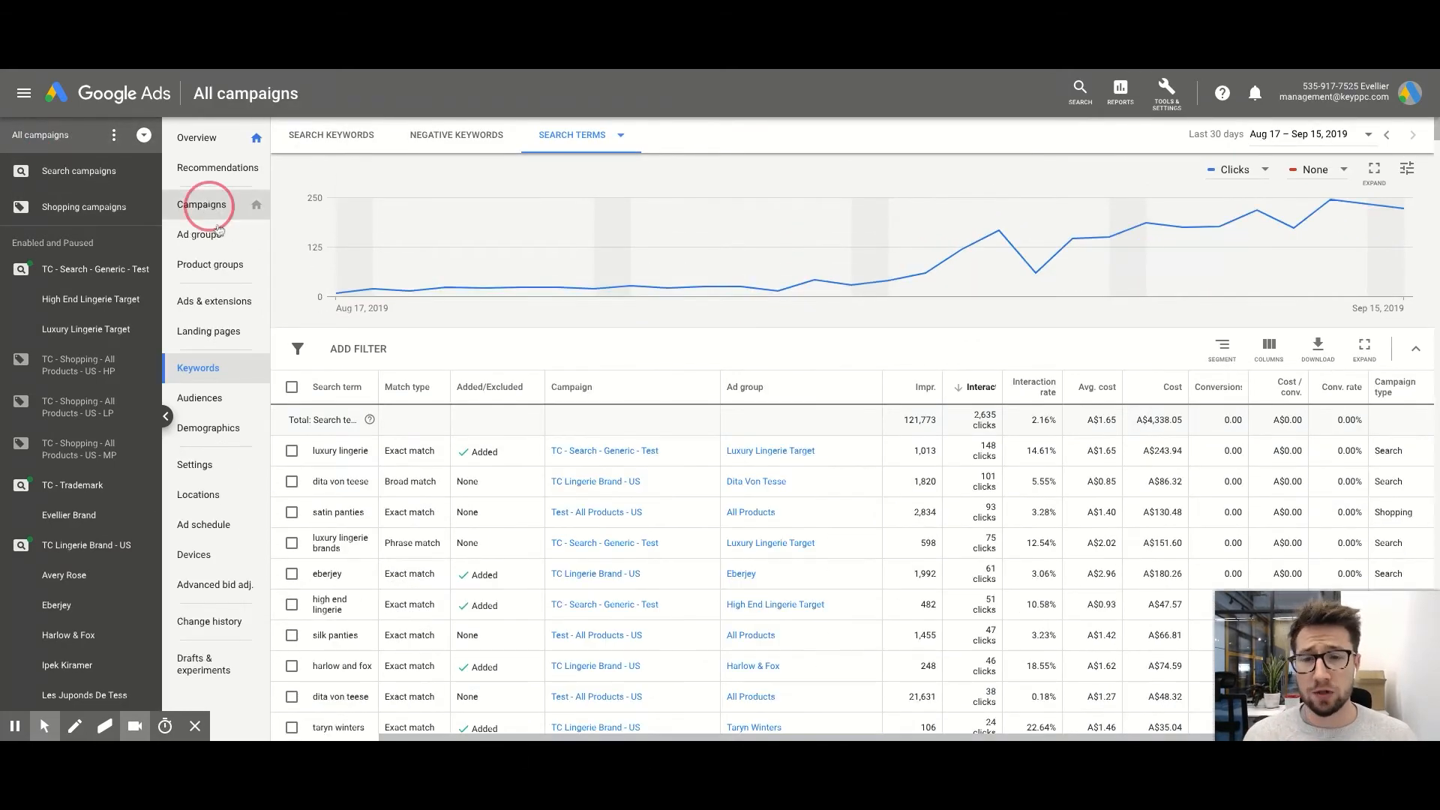
pyautogui.click(201, 204)
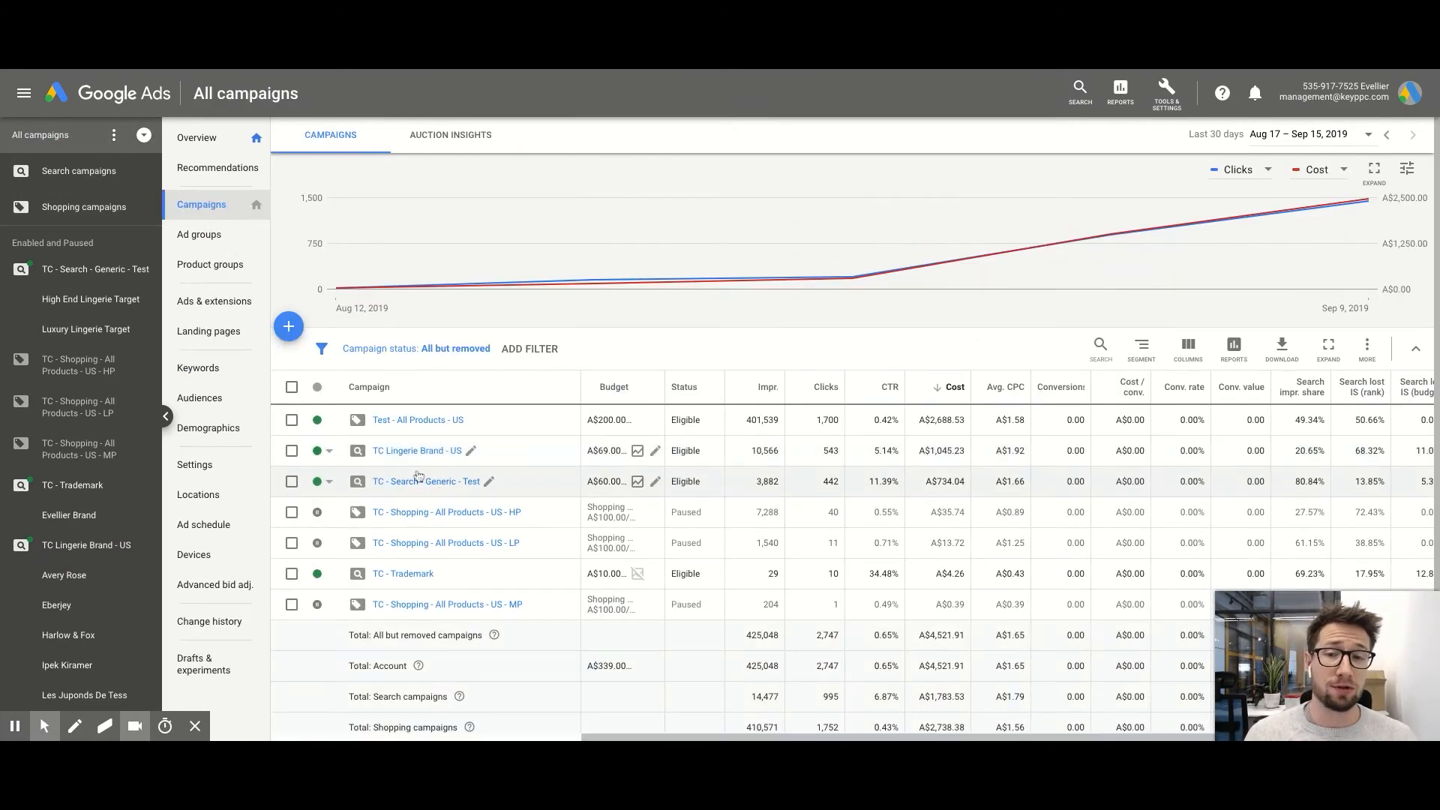